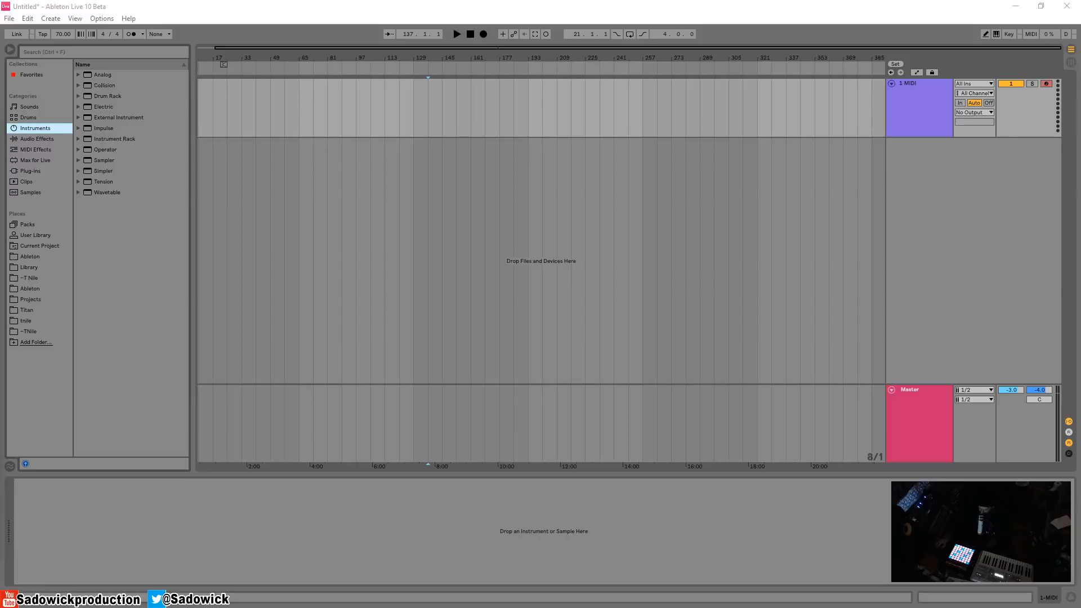
# Step: Open Preferences from the Options menu to show the Audio settings
pyautogui.click(101, 18)
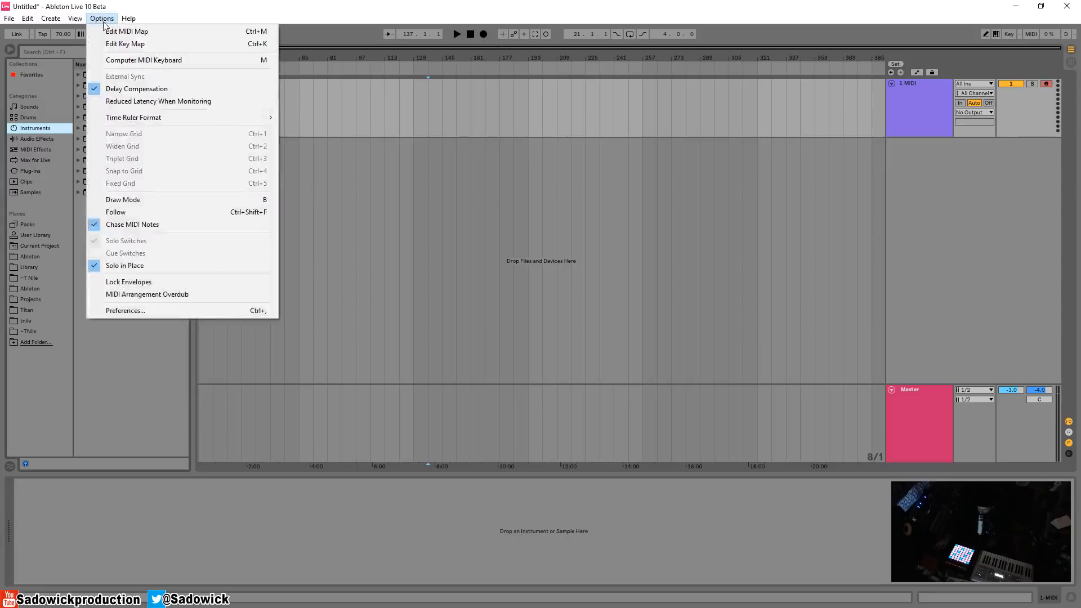
pyautogui.moveTo(125, 310)
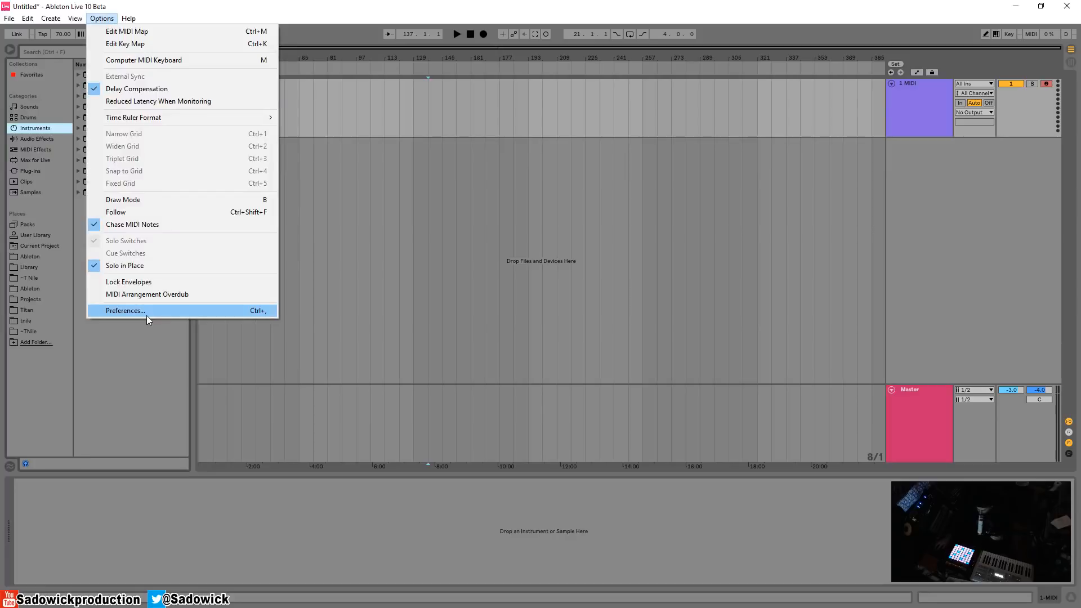
pyautogui.click(125, 310)
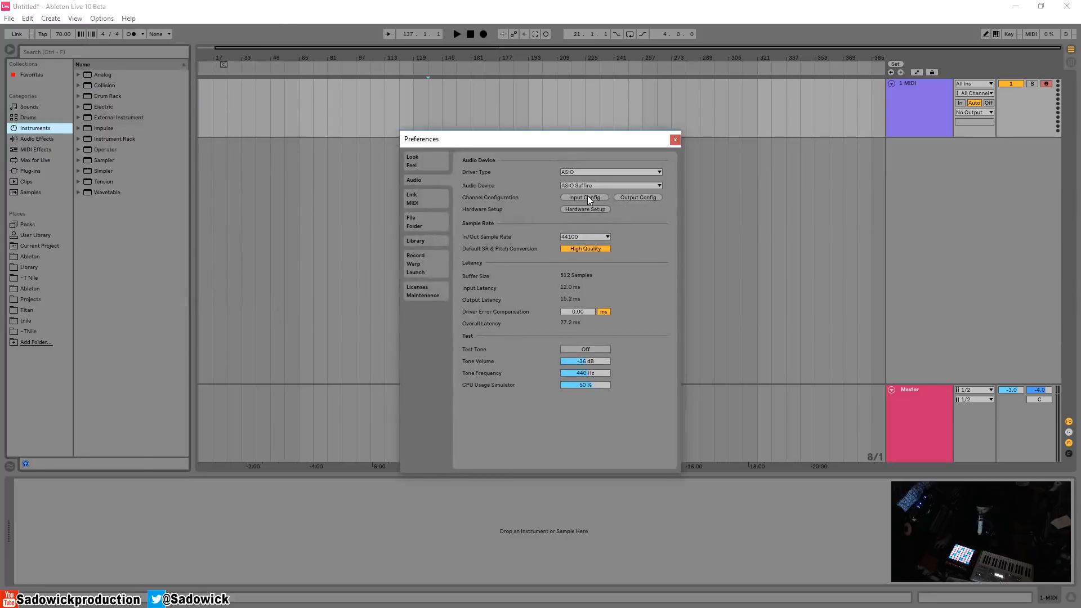
pyautogui.click(583, 197)
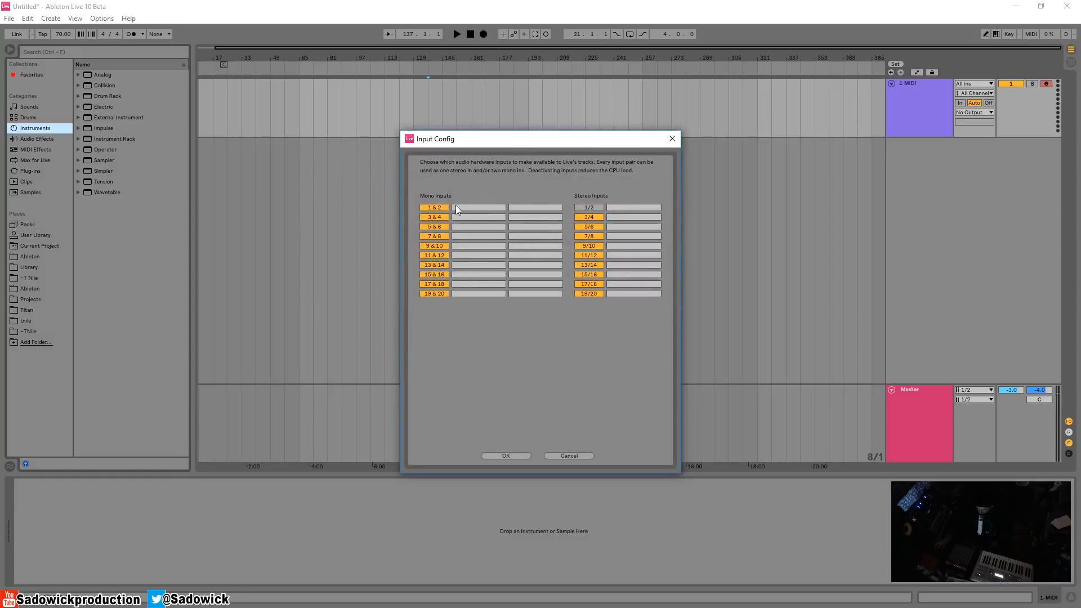
pyautogui.moveTo(627, 351)
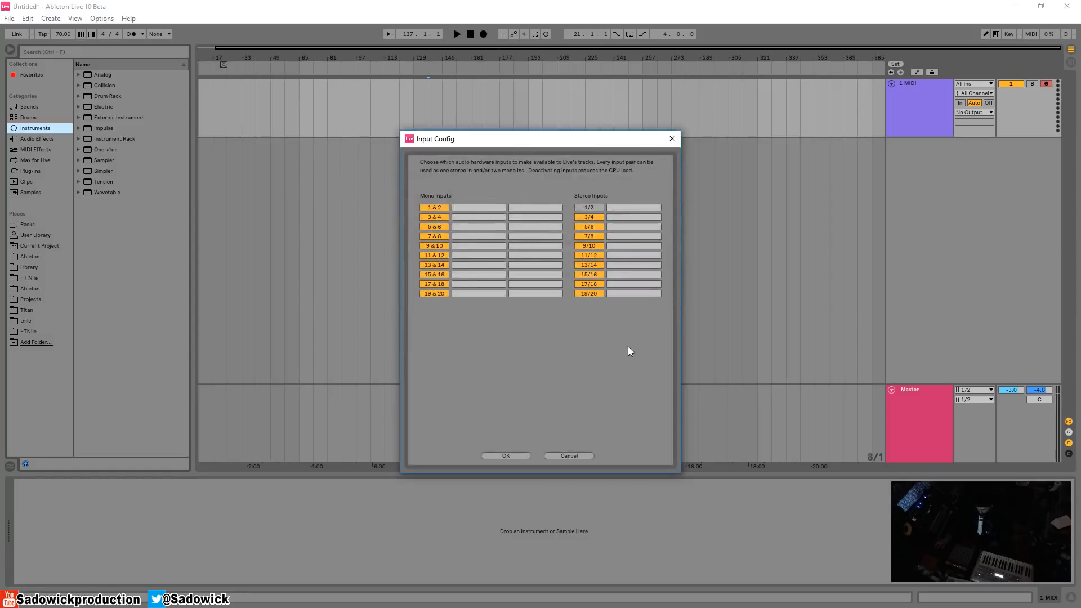
pyautogui.moveTo(633, 326)
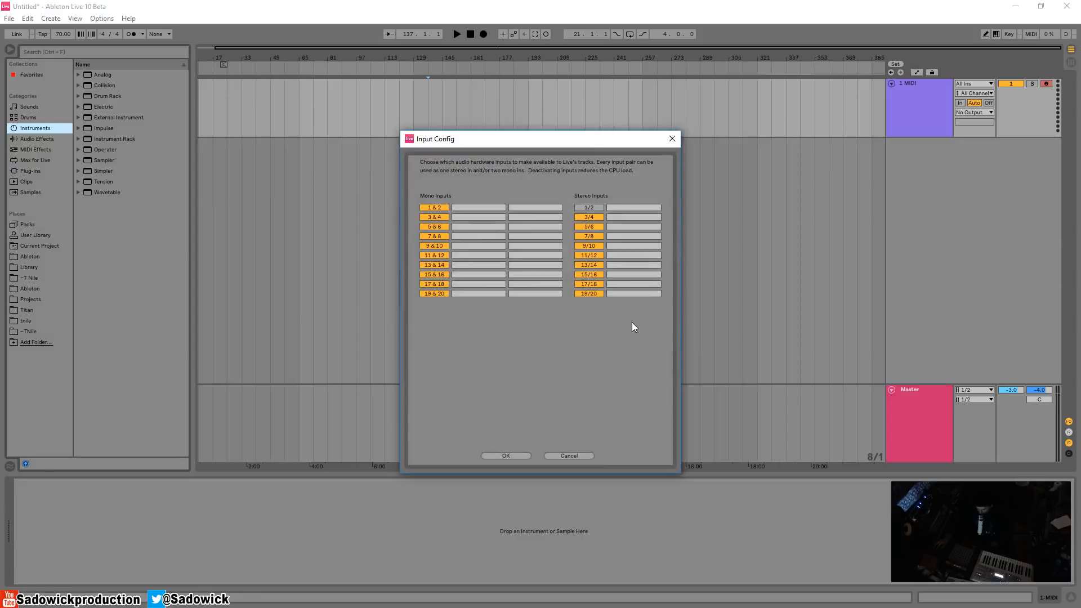
pyautogui.moveTo(607, 297)
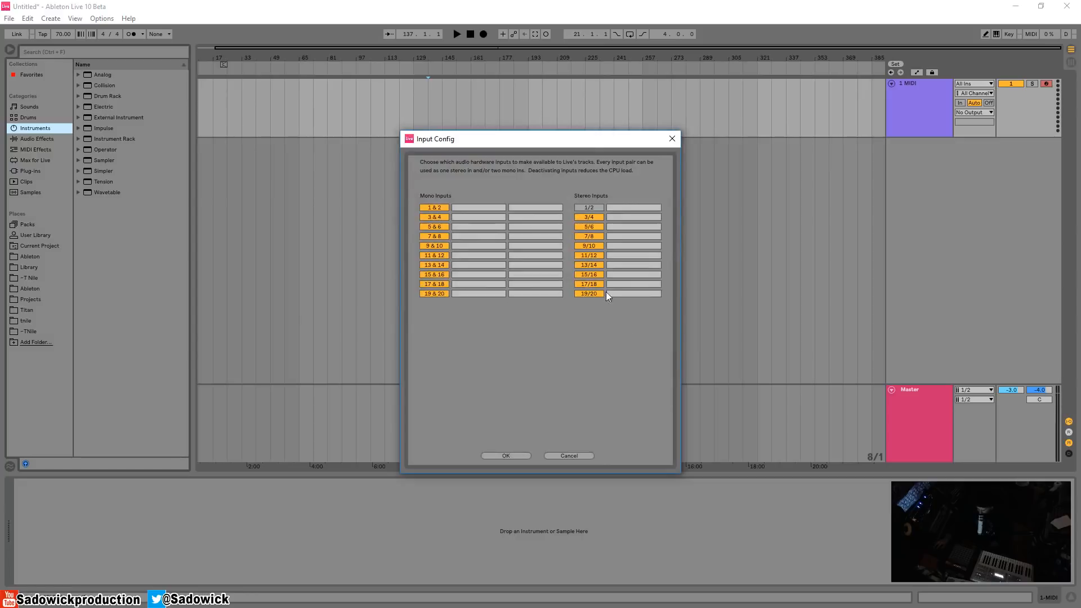
pyautogui.moveTo(626, 312)
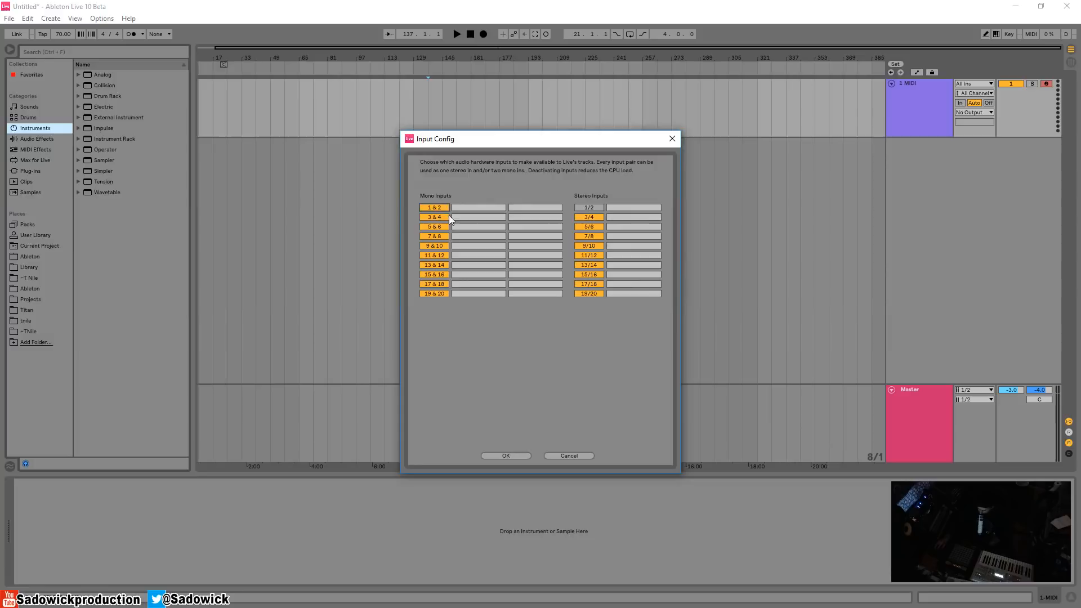
pyautogui.moveTo(436, 208)
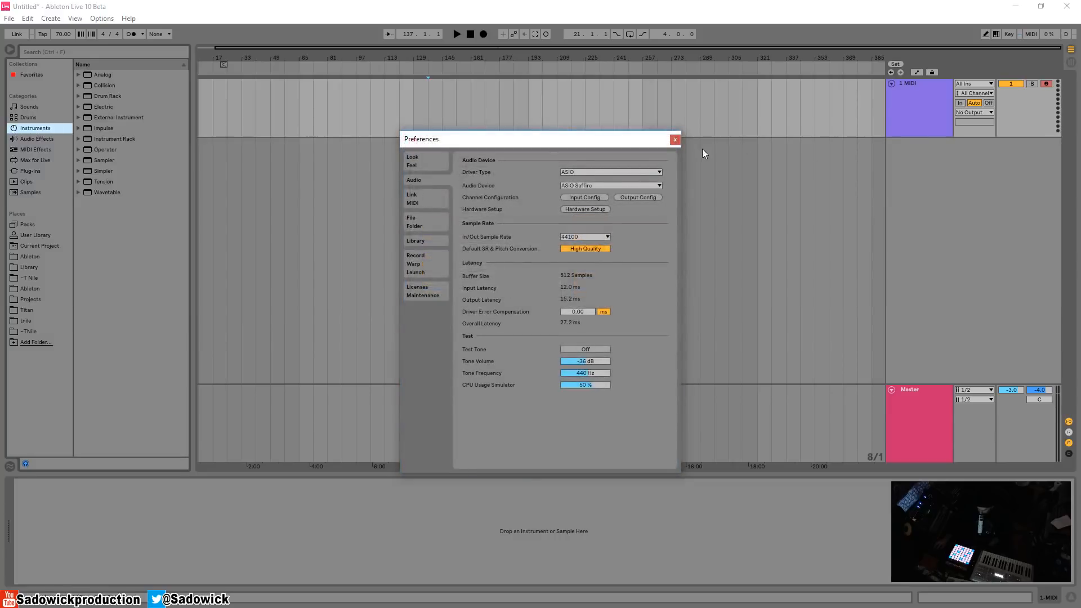
# Step: Close Preferences, insert a second audio track, and open its input channel list
pyautogui.click(675, 139)
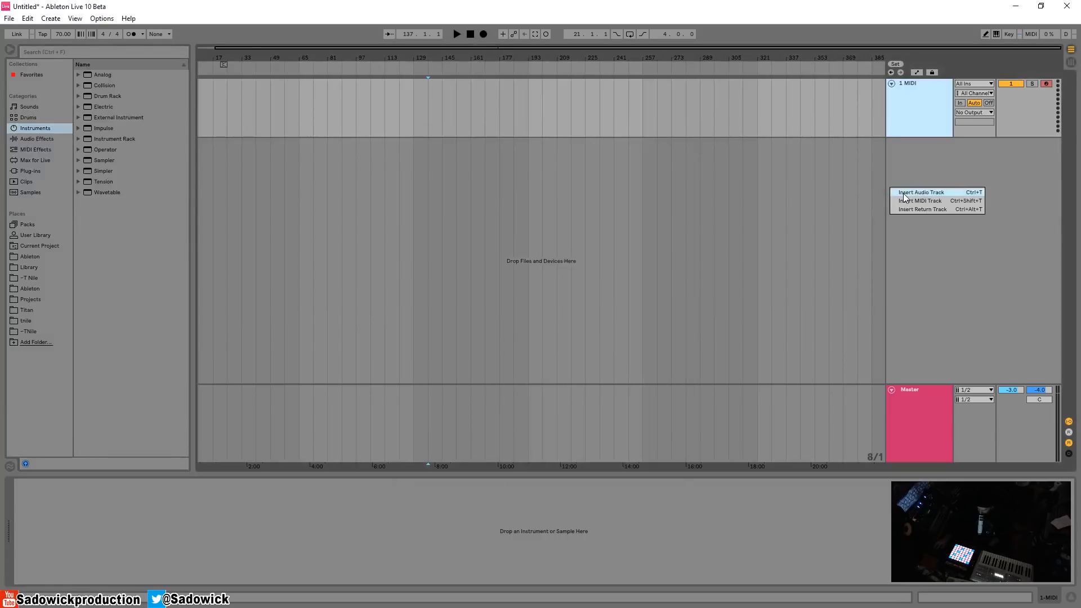
pyautogui.click(921, 191)
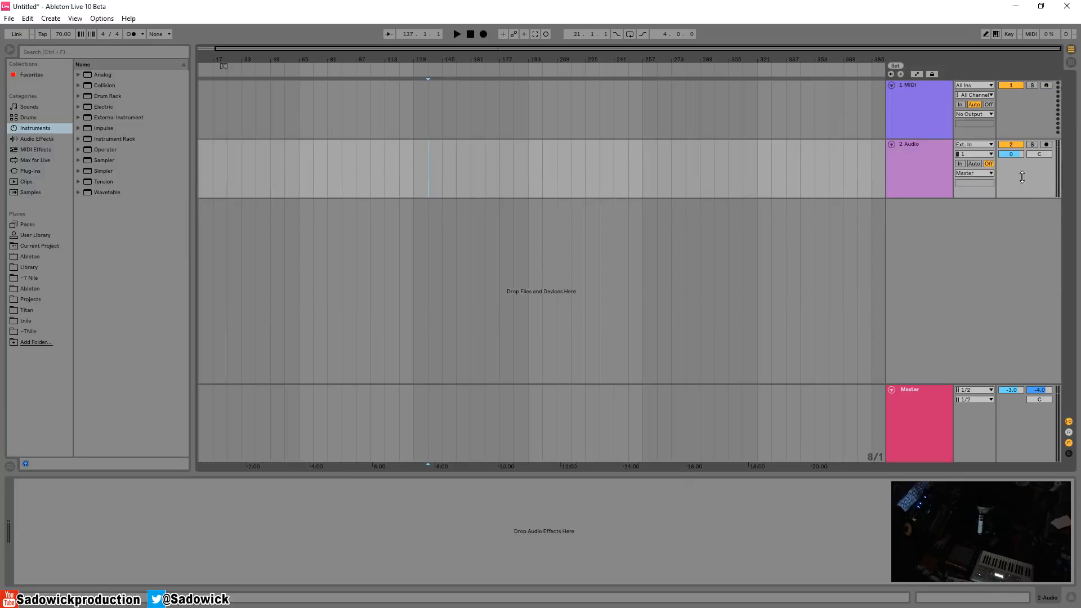
pyautogui.click(972, 154)
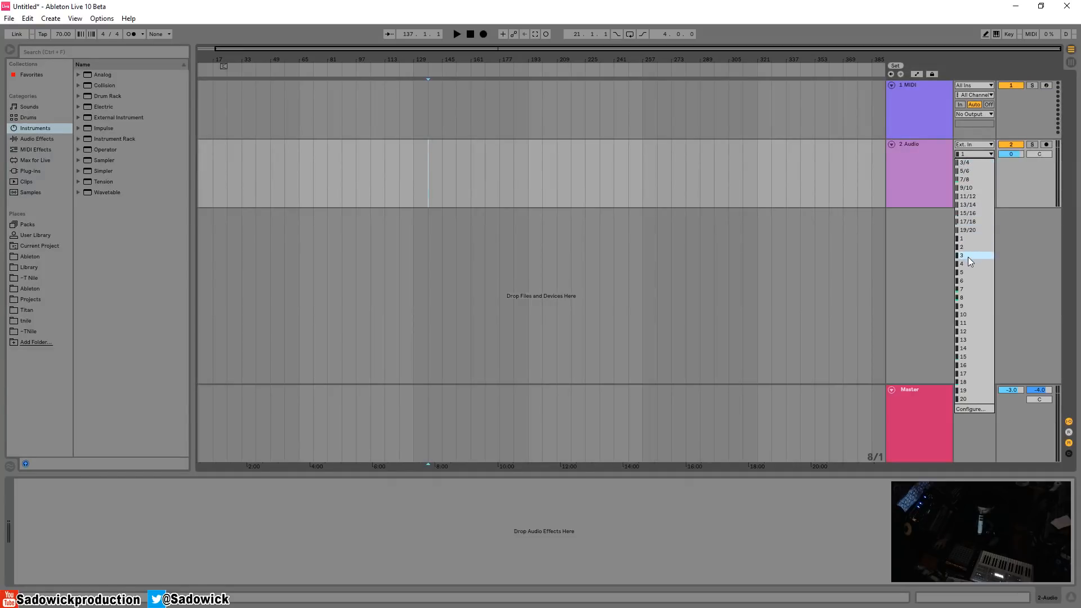
pyautogui.moveTo(979, 187)
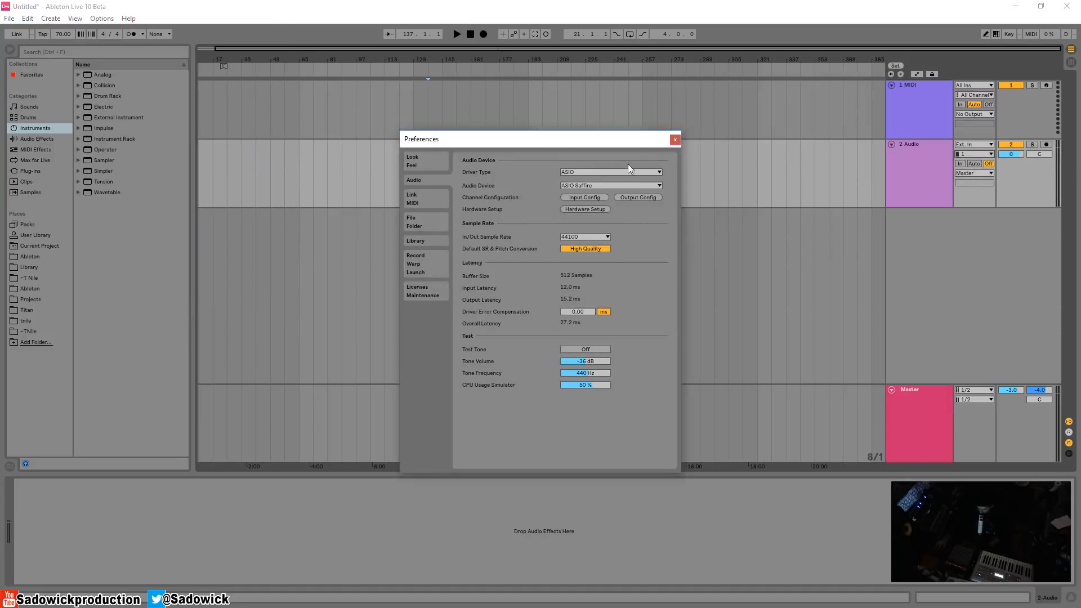
# Step: In Input Config, name mono inputs 1 and 2 'Tube' and 'NT1A', and stereo 3/4 'SM57 Stereo'
pyautogui.click(583, 197)
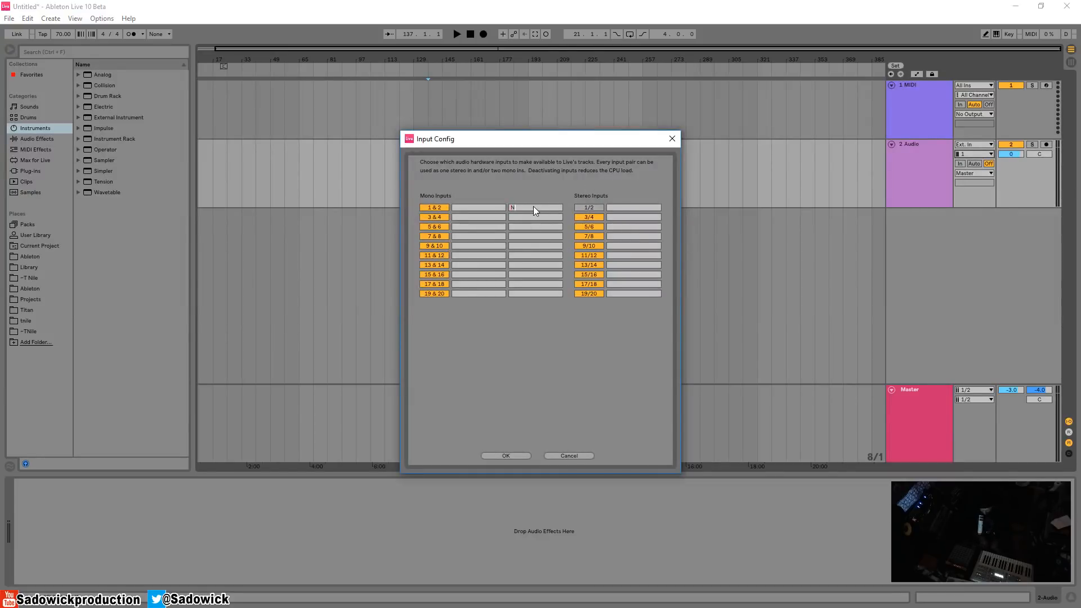
pyautogui.write('T1A')
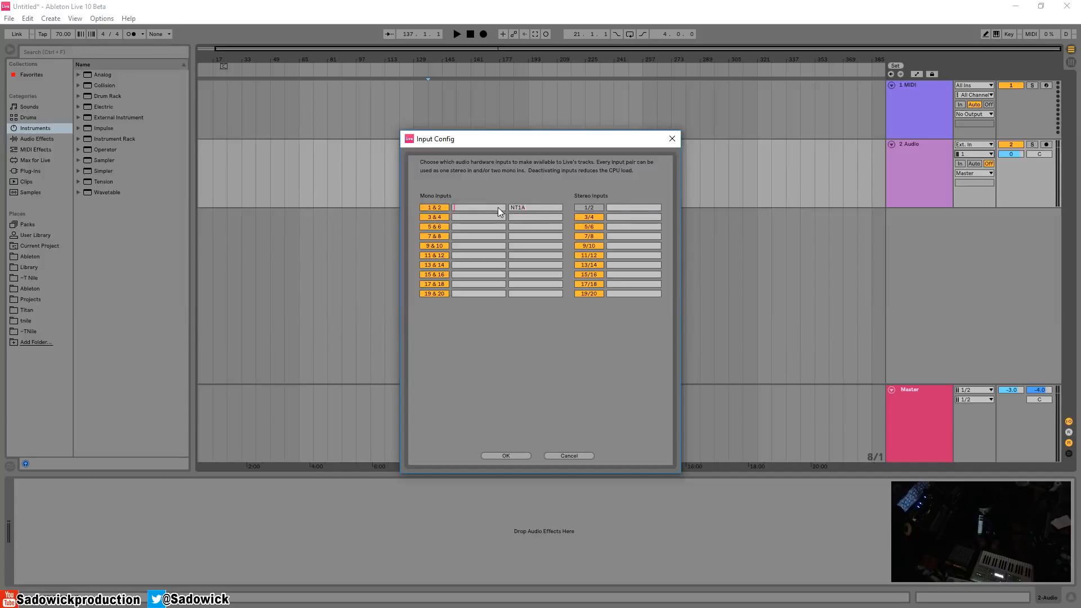
pyautogui.write('Tube')
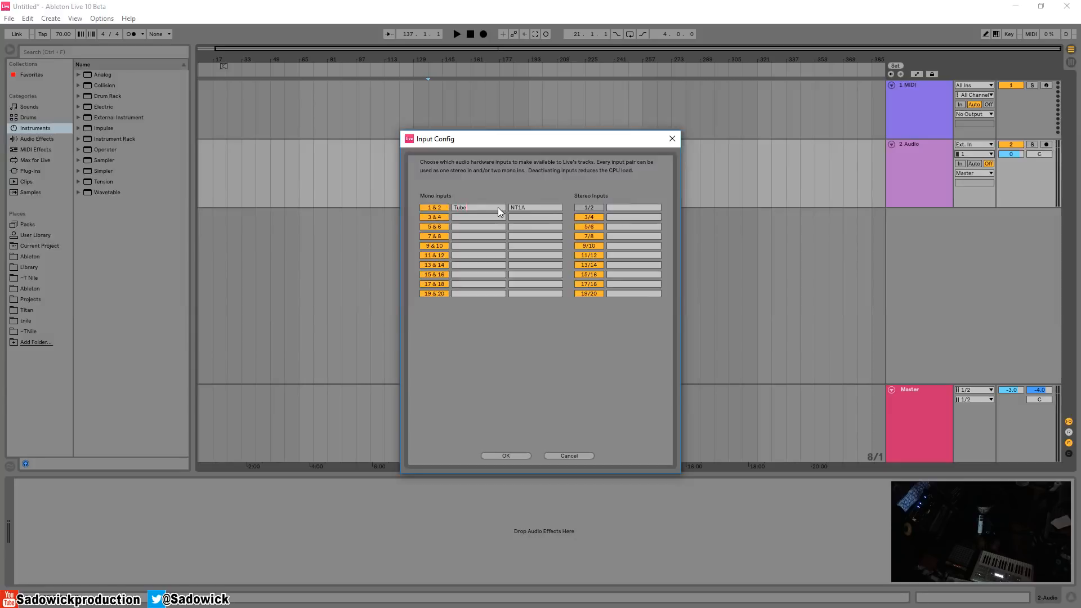
pyautogui.click(469, 208)
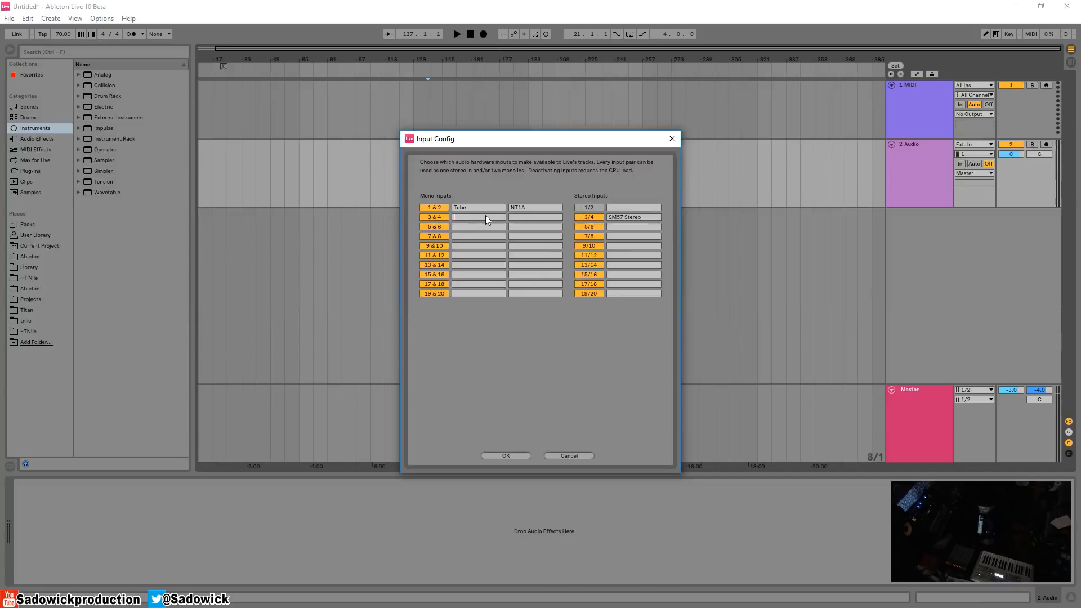
# Step: Name mono inputs 3/4 'Sm57 R'/'Sm57 L' and stereo pairs 5/6 'VL Vocals', 7/8 'VI Guitar'
pyautogui.write('Sm57 R')
pyautogui.write('Sm57 L')
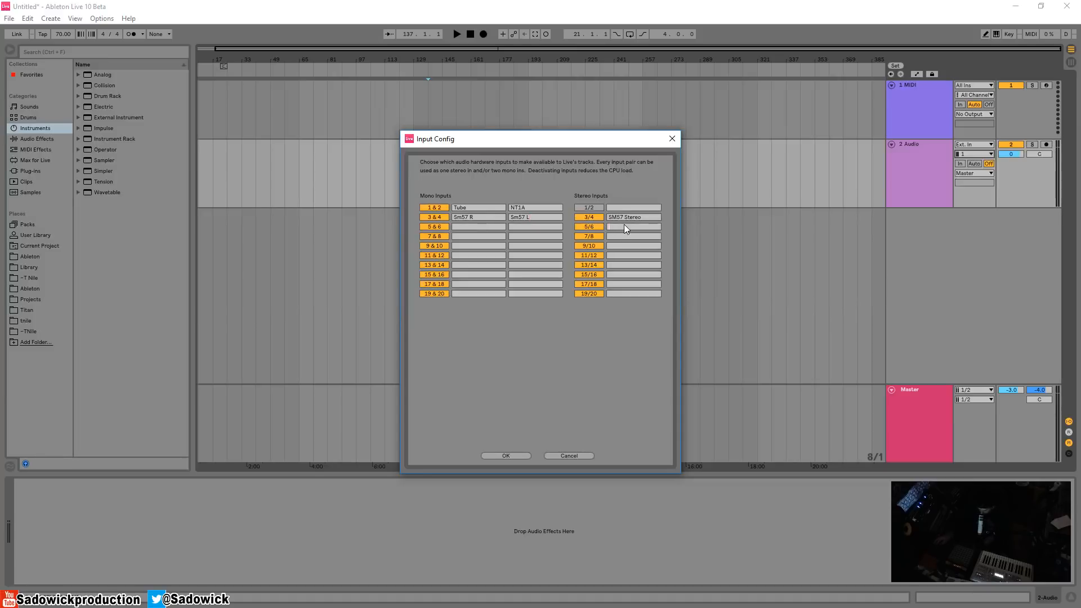
pyautogui.write('VL Vocals')
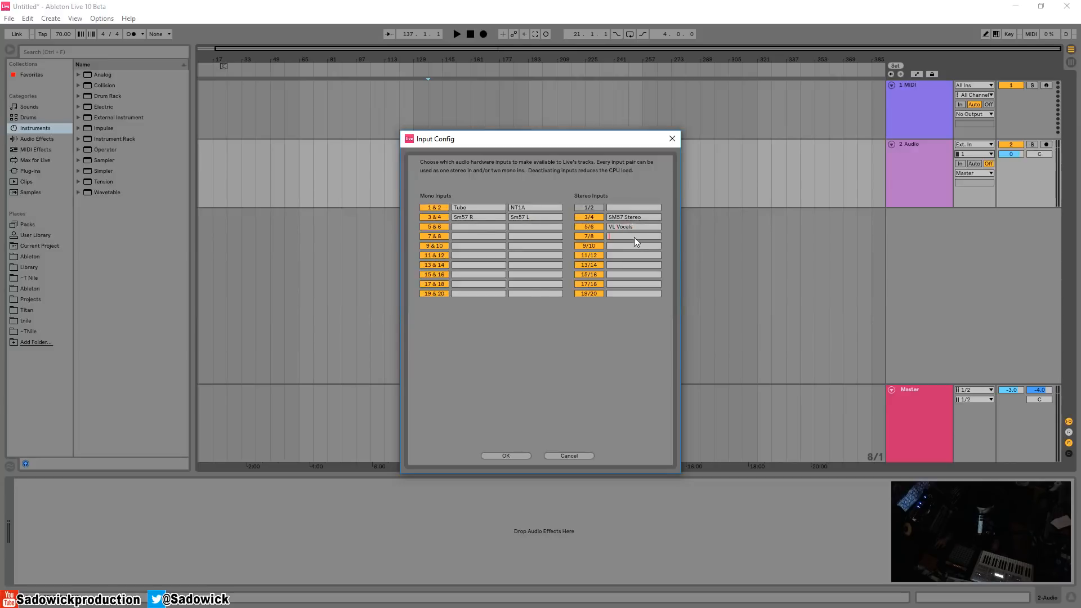
pyautogui.write('VI Guitar')
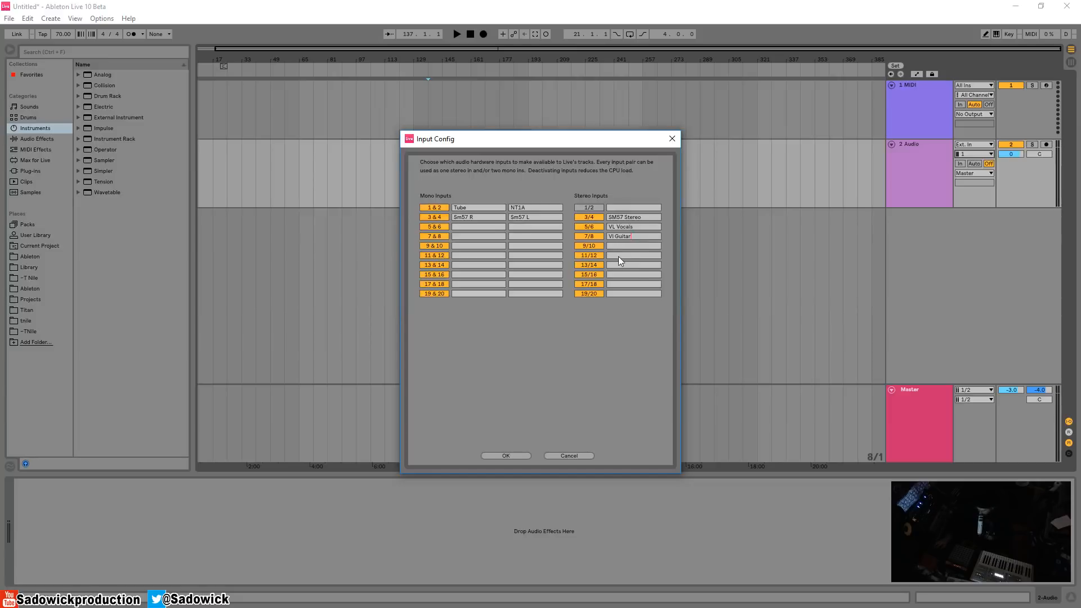
# Step: Name inputs 'Vocal Dry', 'Guitar DI' and 'Windows Sounds', then confirm the input names
pyautogui.click(478, 245)
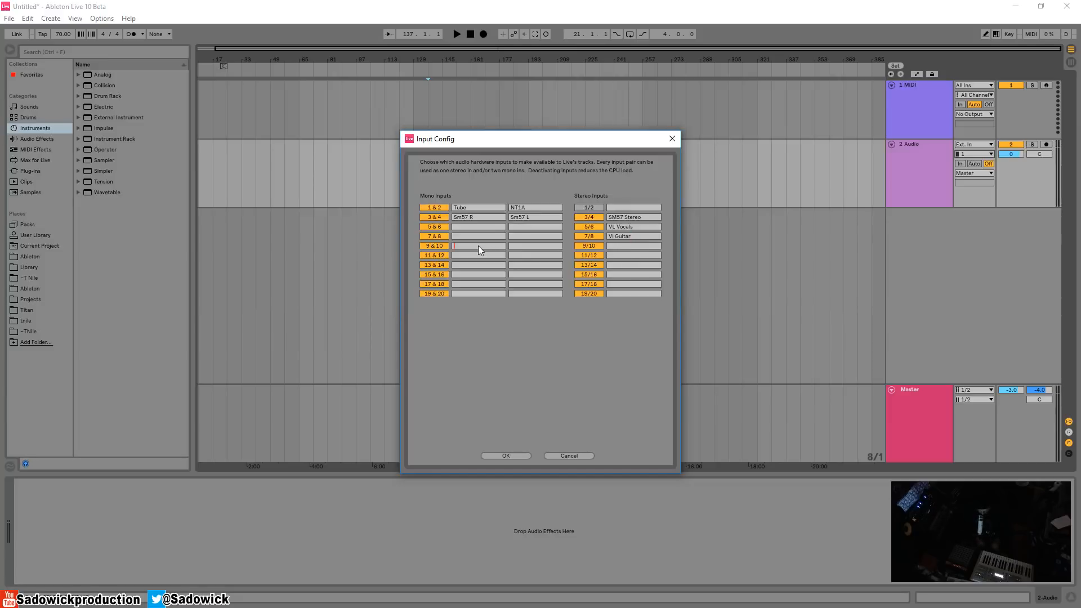
pyautogui.write('Vocal D')
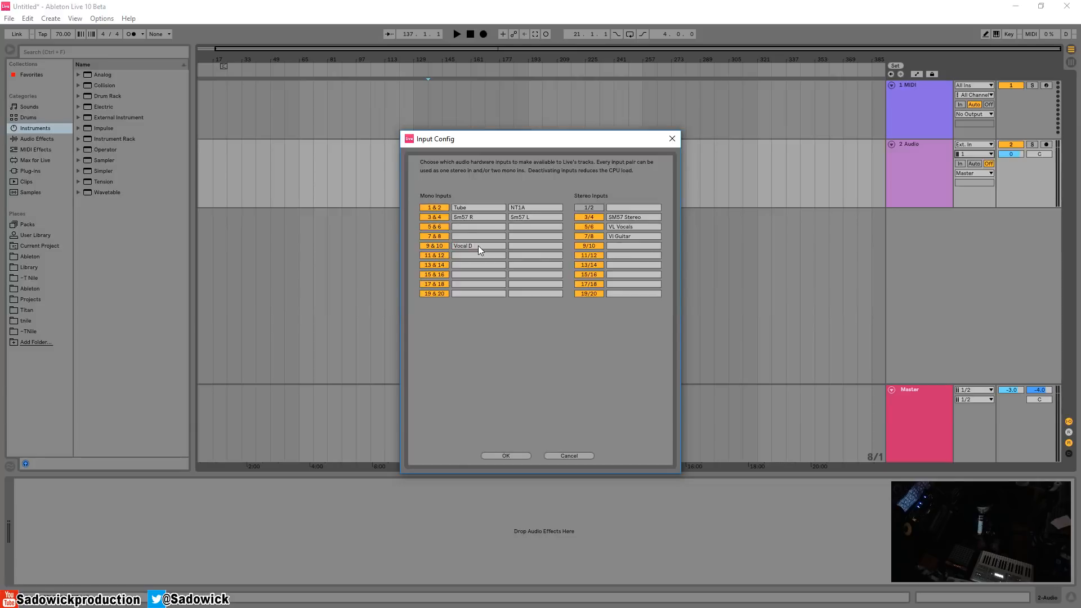
pyautogui.write('ry')
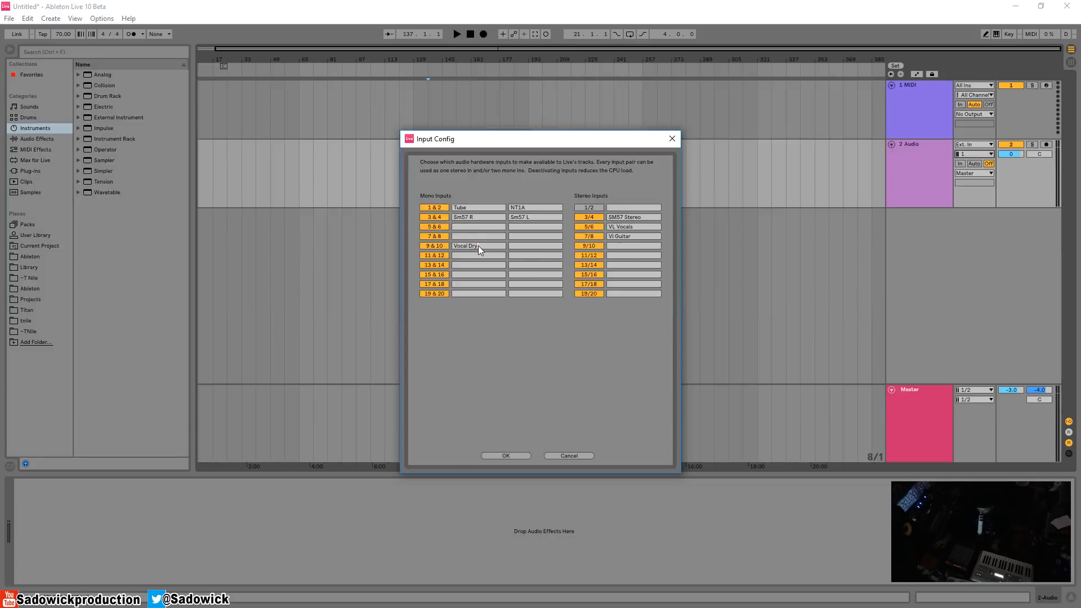
pyautogui.click(535, 246)
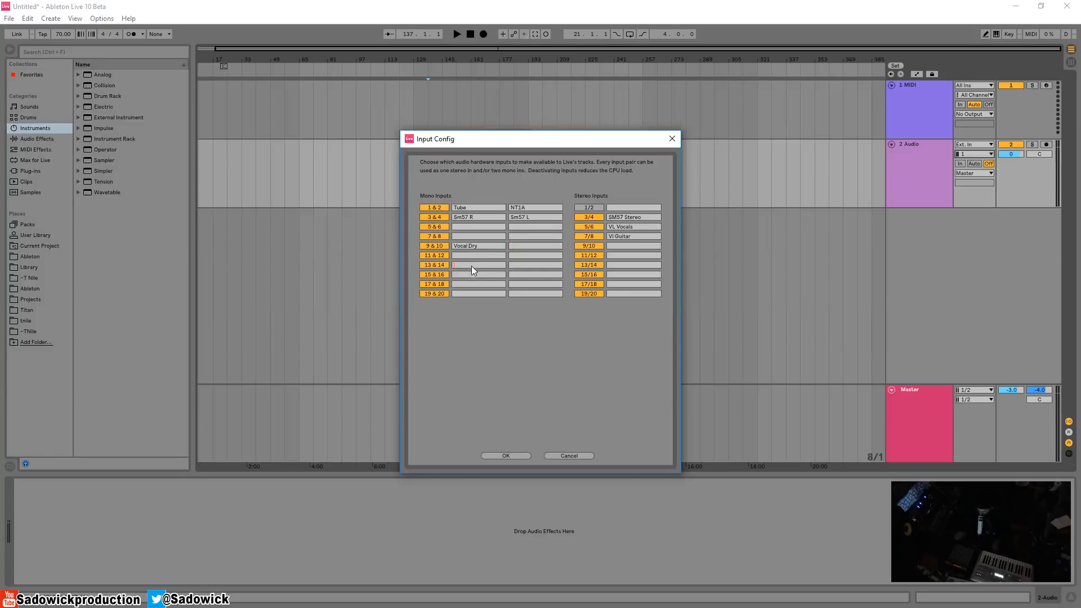
pyautogui.write('guitar DI')
pyautogui.write('Windows Sounds')
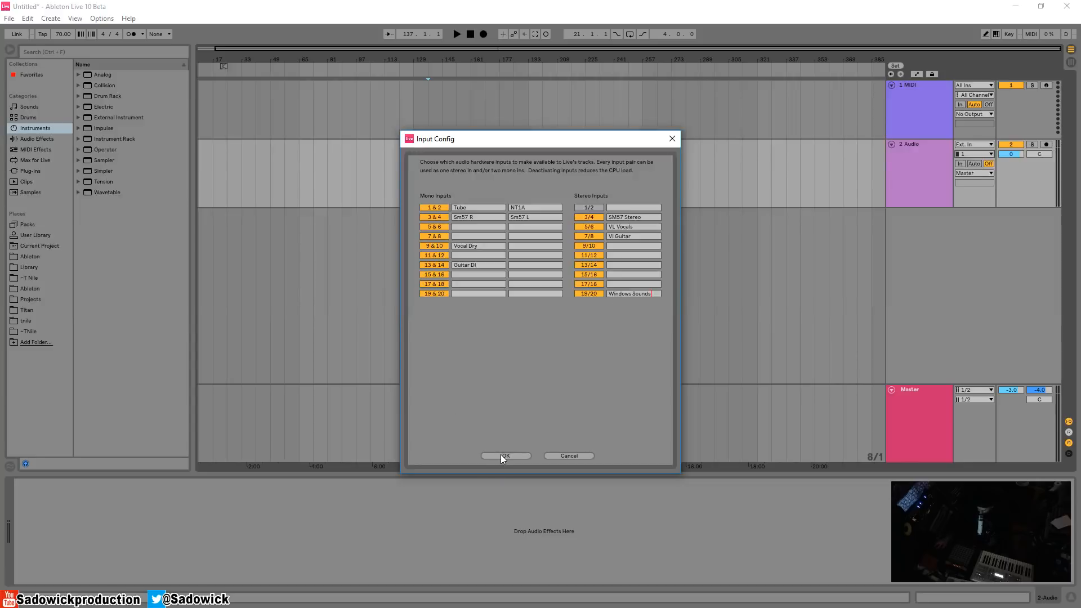
pyautogui.click(506, 455)
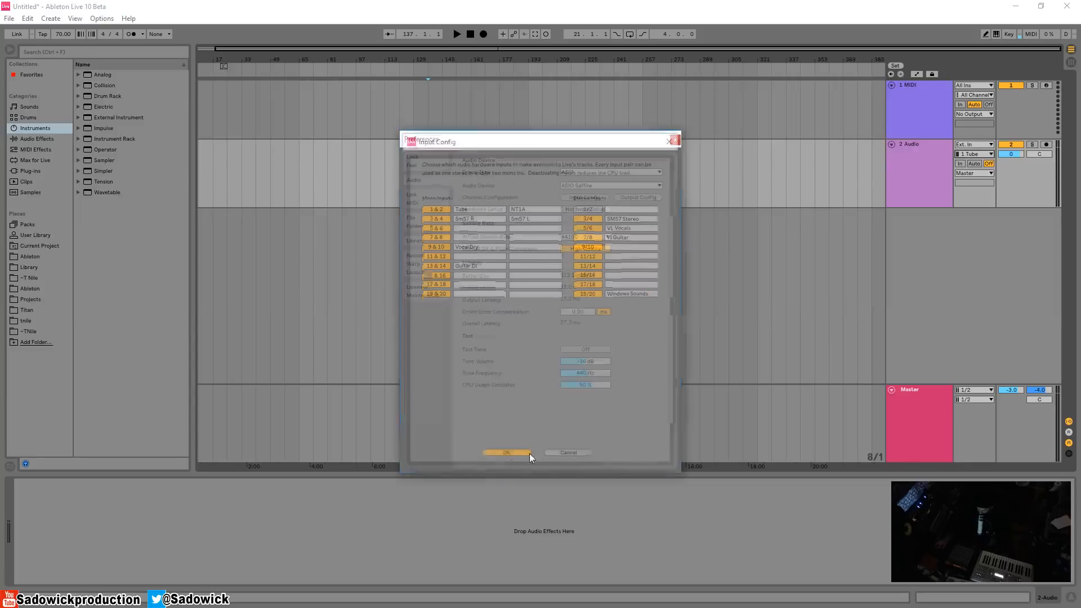
pyautogui.click(507, 452)
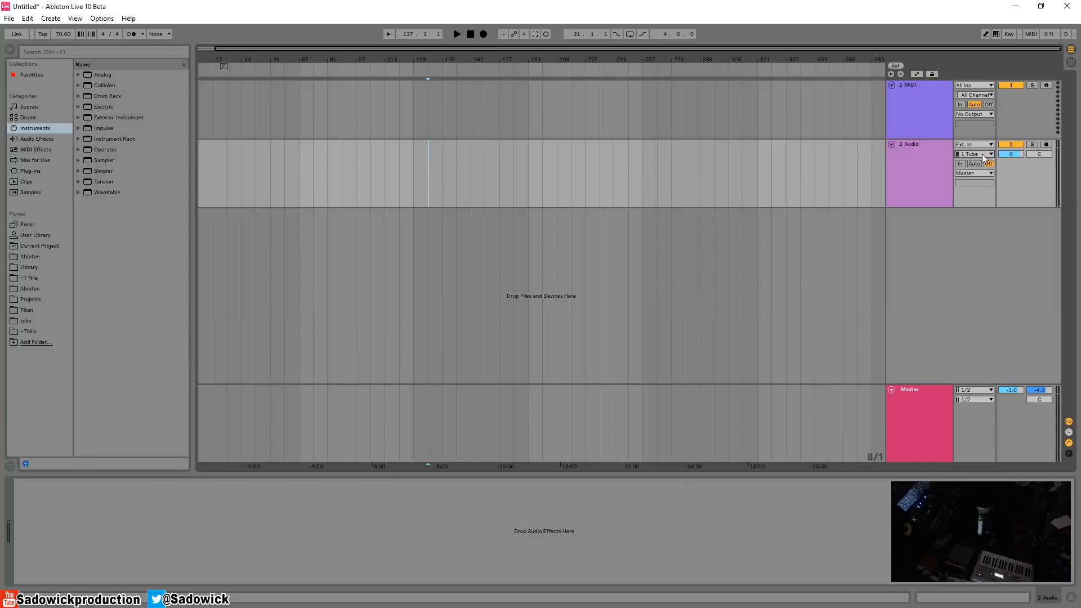
pyautogui.click(973, 154)
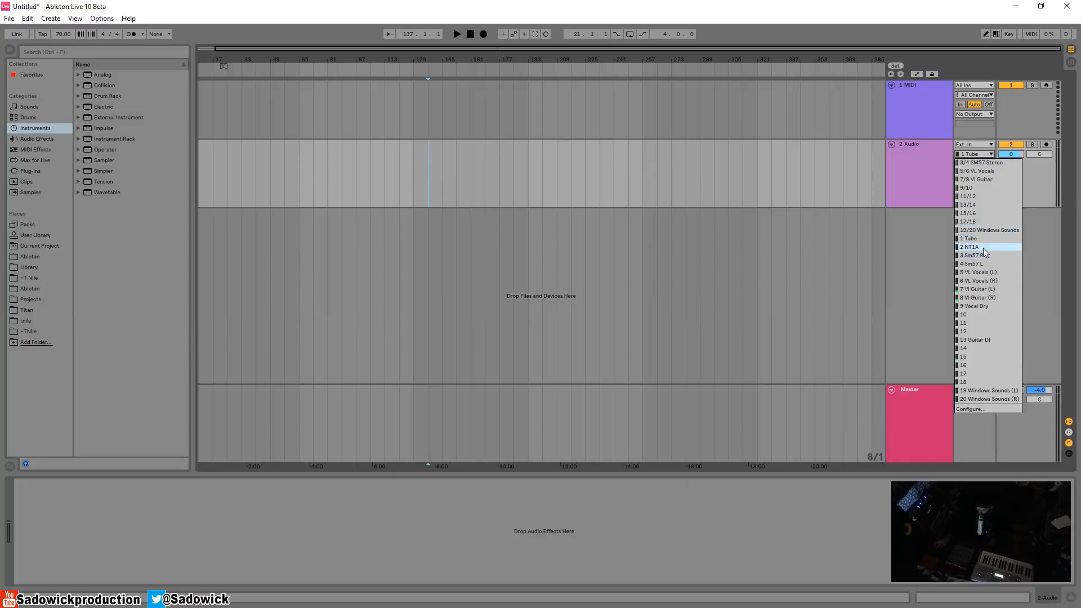
pyautogui.moveTo(984, 264)
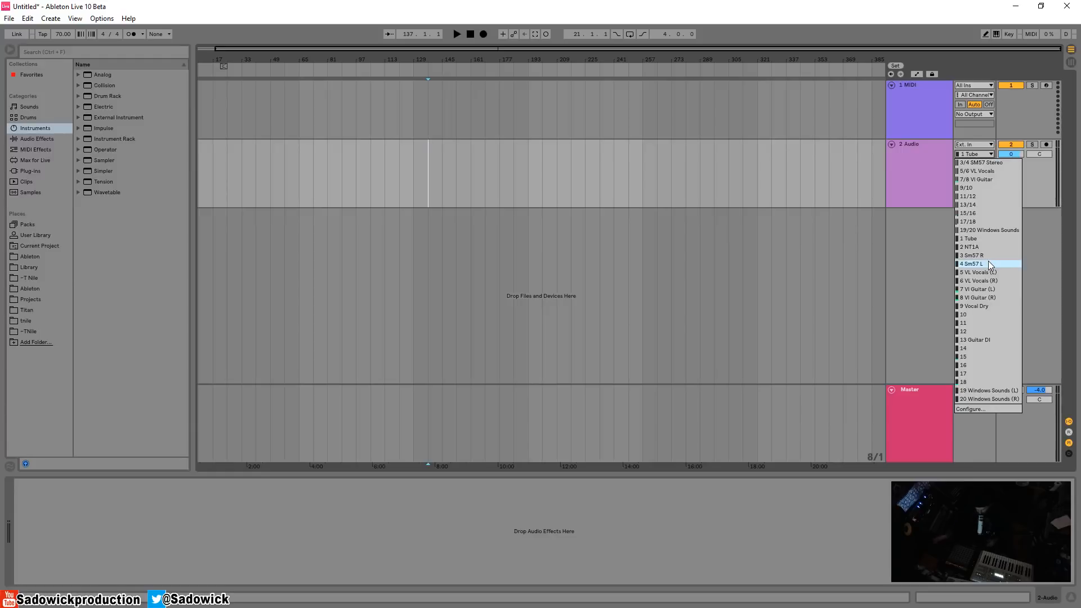
pyautogui.moveTo(985, 163)
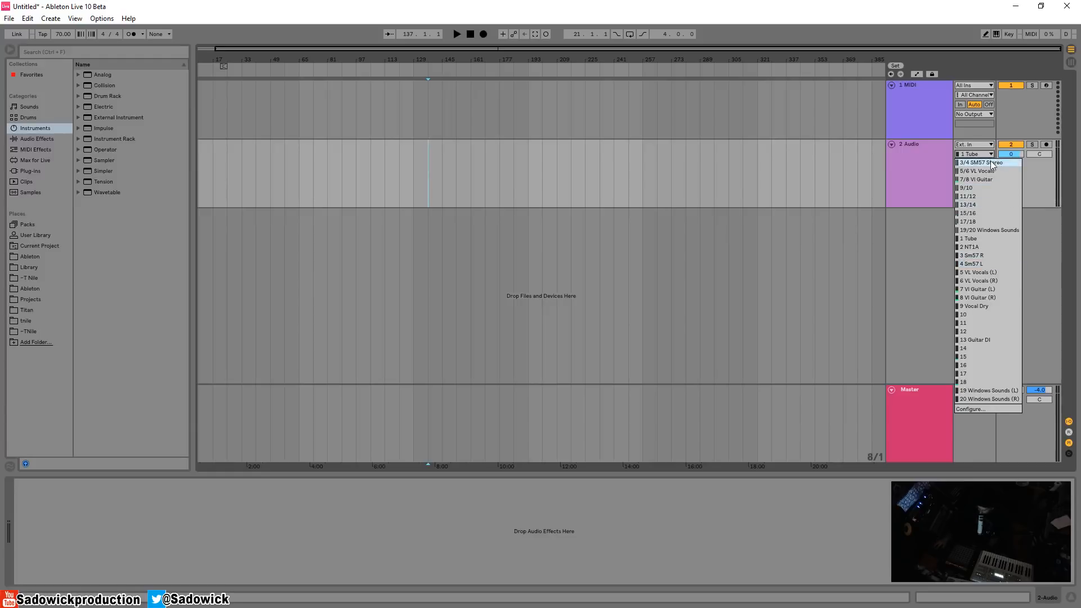
pyautogui.moveTo(986, 170)
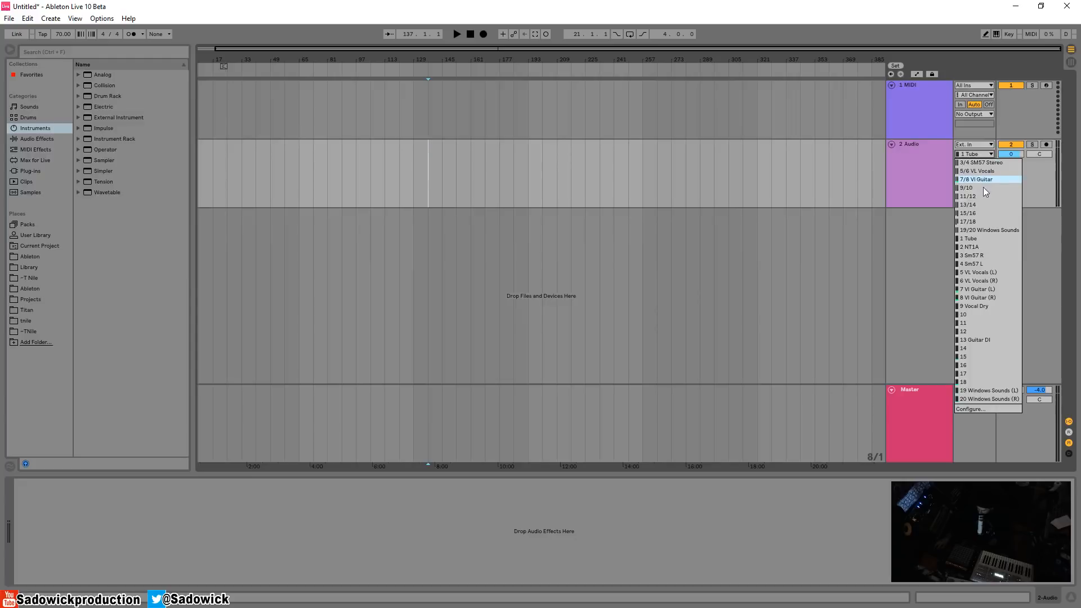
pyautogui.moveTo(1005, 399)
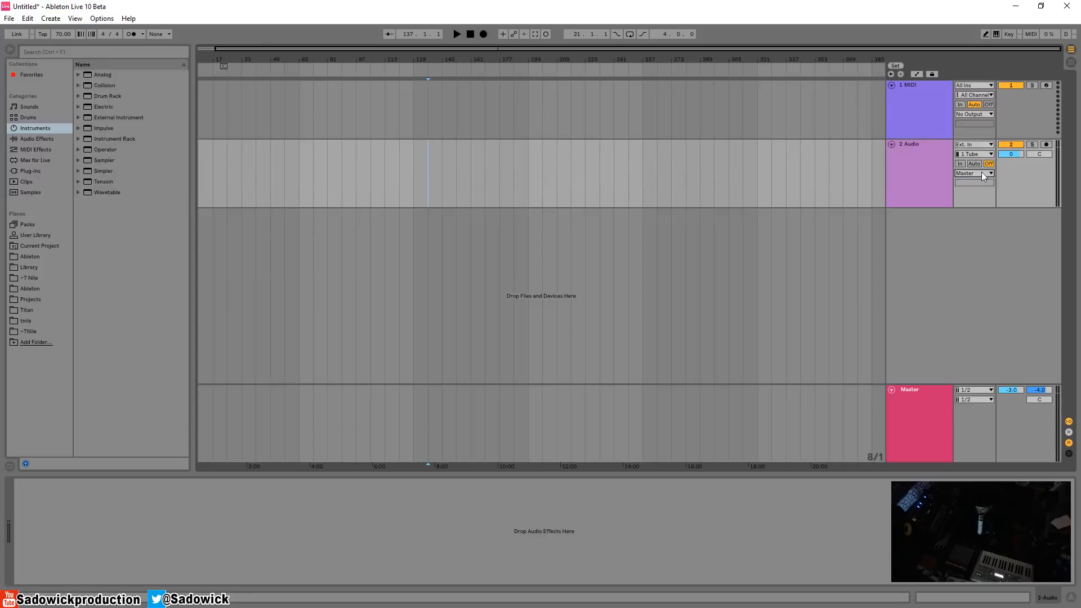
# Step: Keep the audio track's output on Master and bring up the Options menu
pyautogui.click(973, 182)
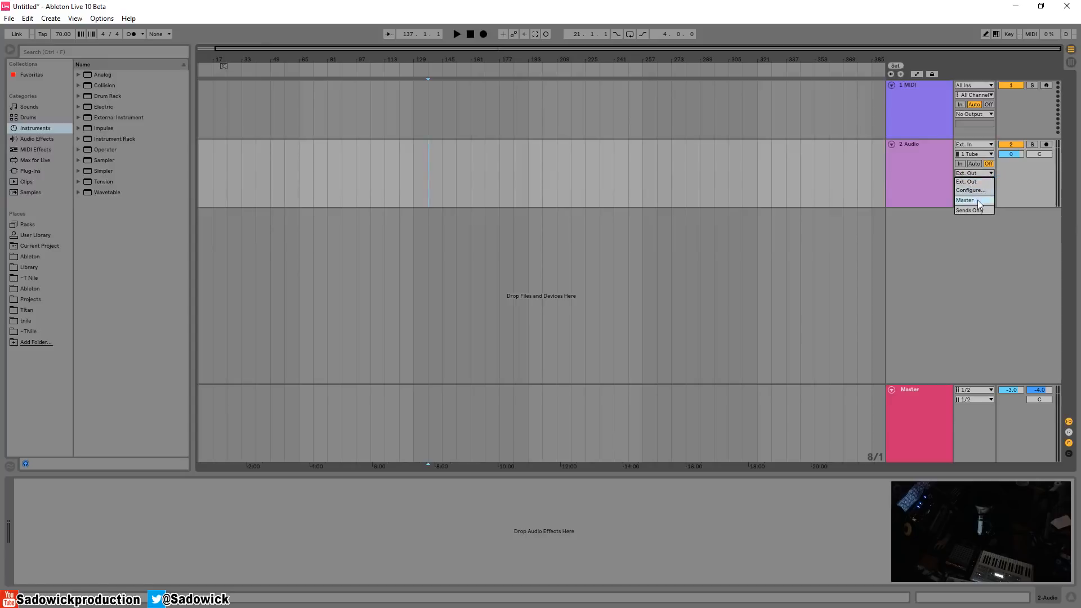
pyautogui.click(964, 200)
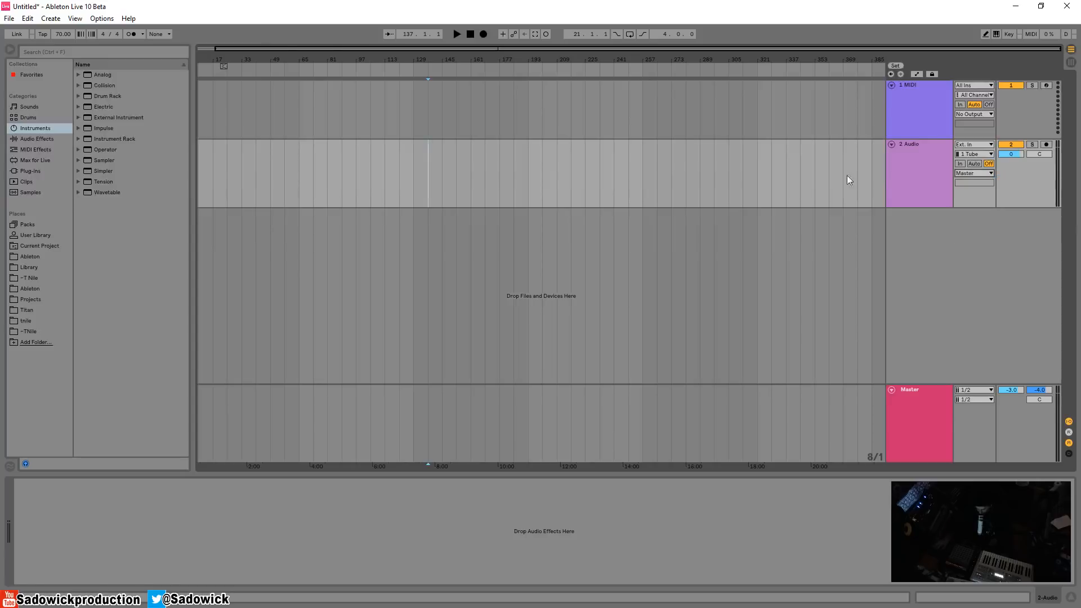
pyautogui.click(102, 18)
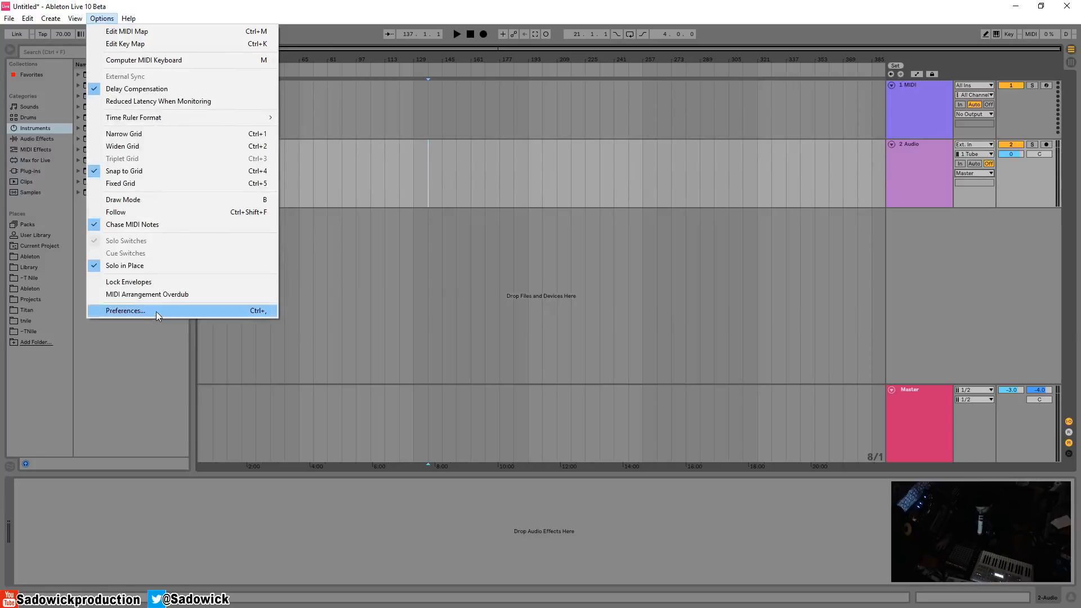
# Step: Open Preferences and its Output Config dialog listing the hardware output pairs
pyautogui.click(126, 310)
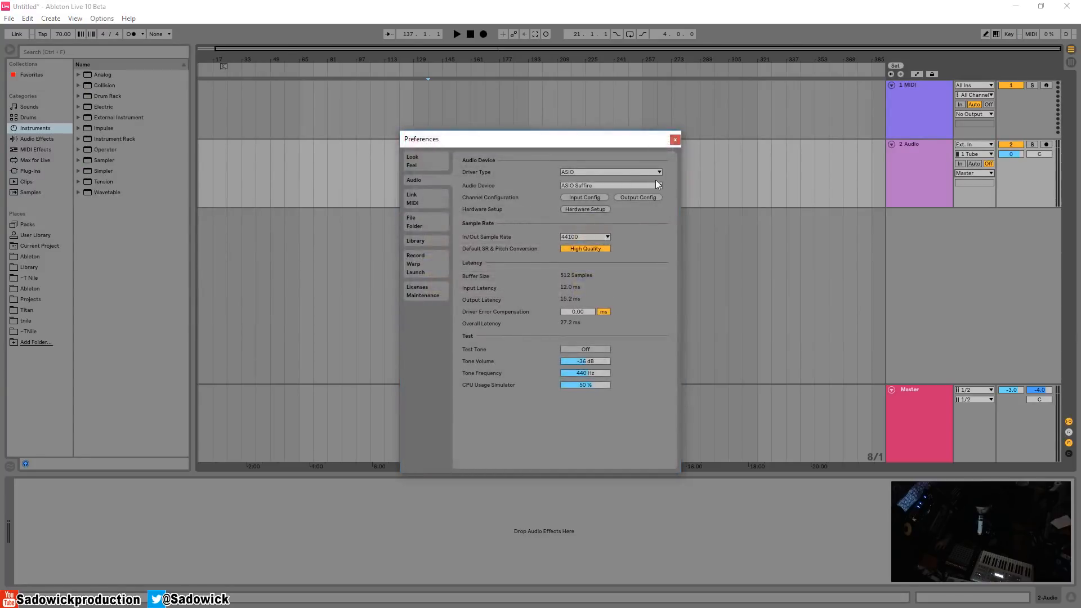
pyautogui.click(637, 197)
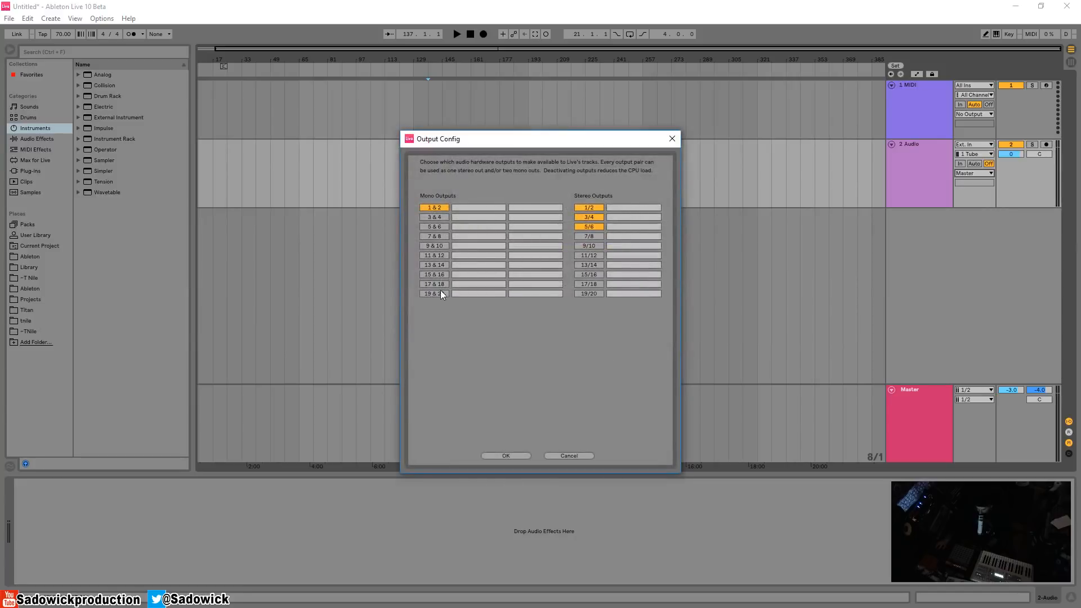
# Step: Enable output pair 5 & 6, name it 'To compressor', and confirm
pyautogui.click(433, 226)
pyautogui.write('To')
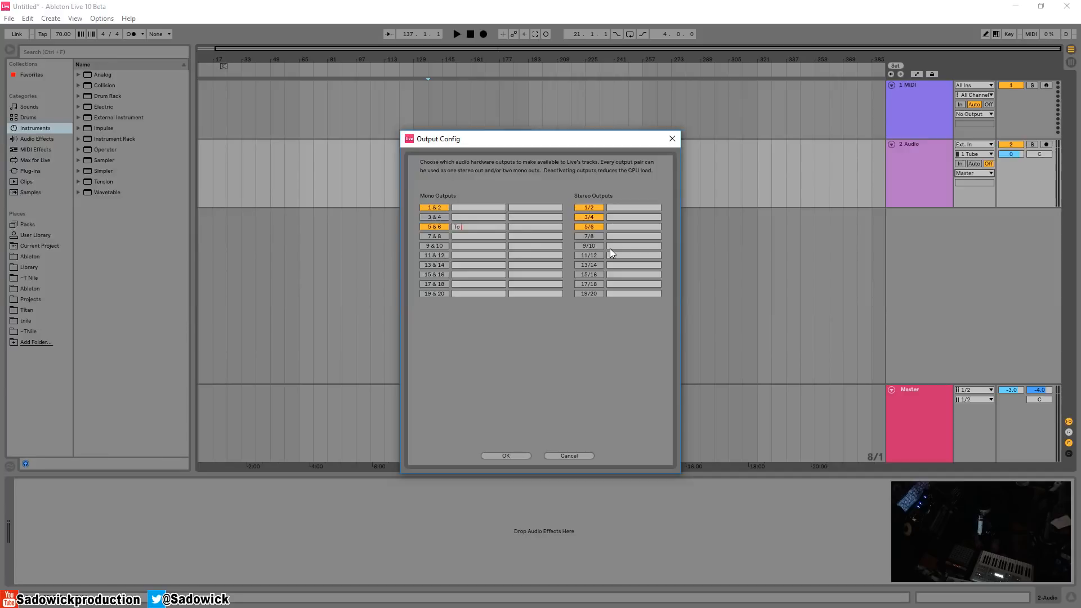
pyautogui.write('compressor')
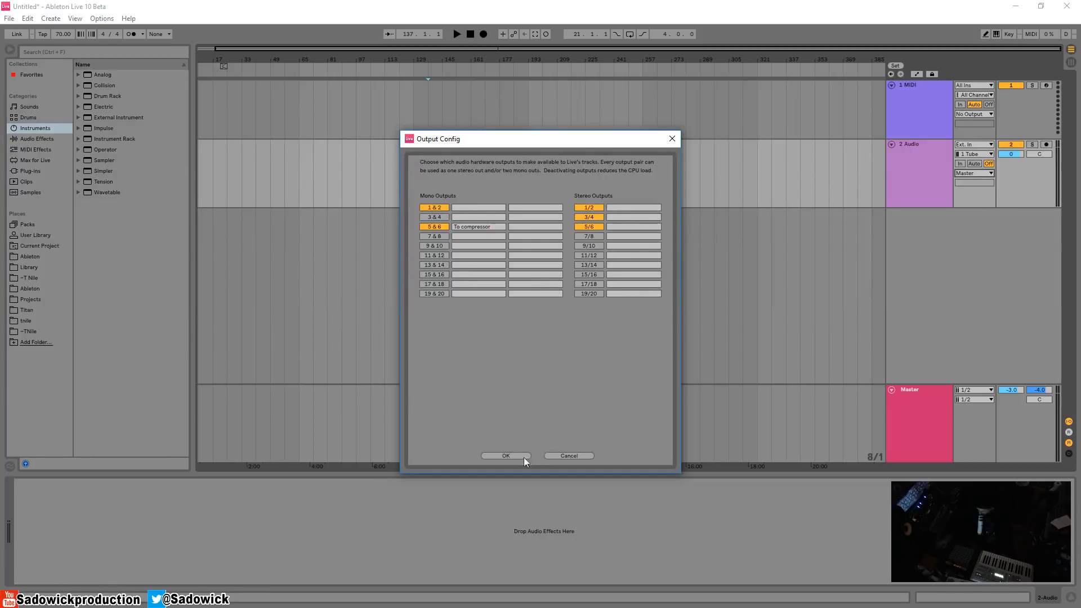
pyautogui.doubleClick(473, 226)
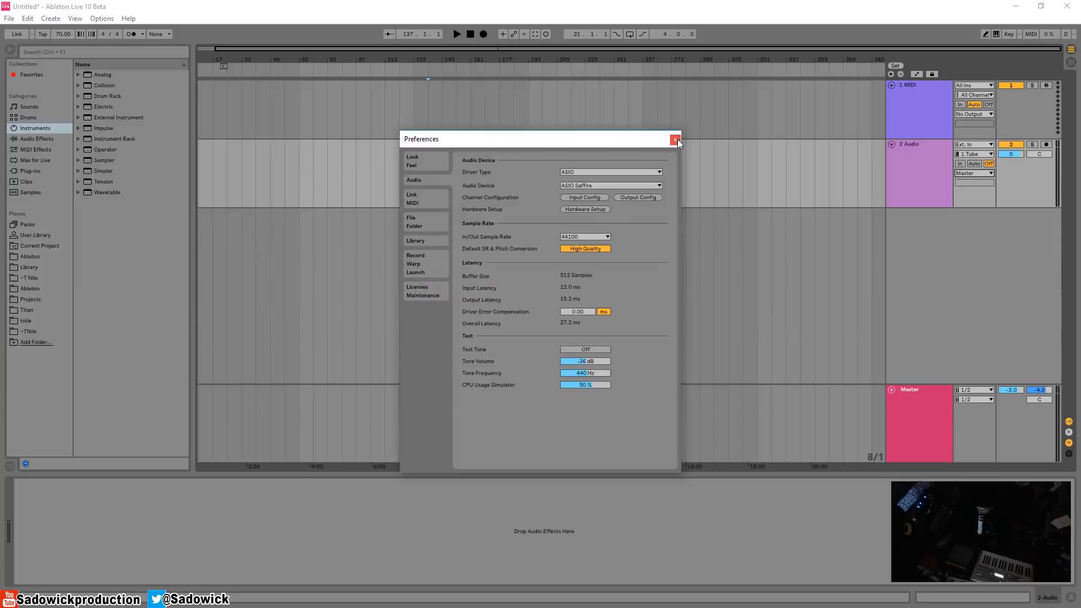
# Step: Close Preferences and add a new 3 MIDI track via External Instrument
pyautogui.click(674, 139)
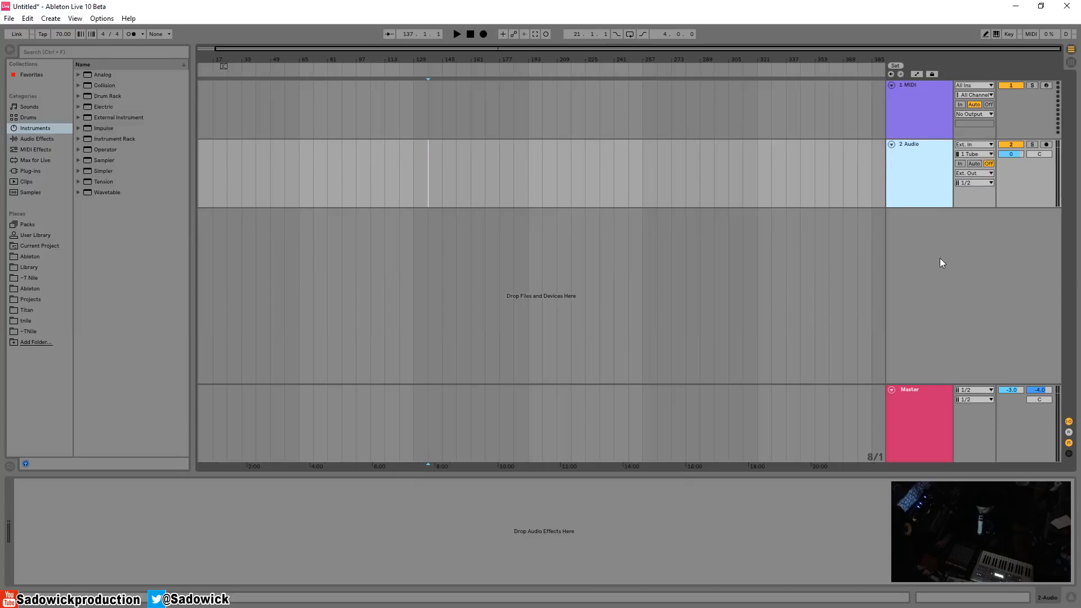
pyautogui.moveTo(115, 119)
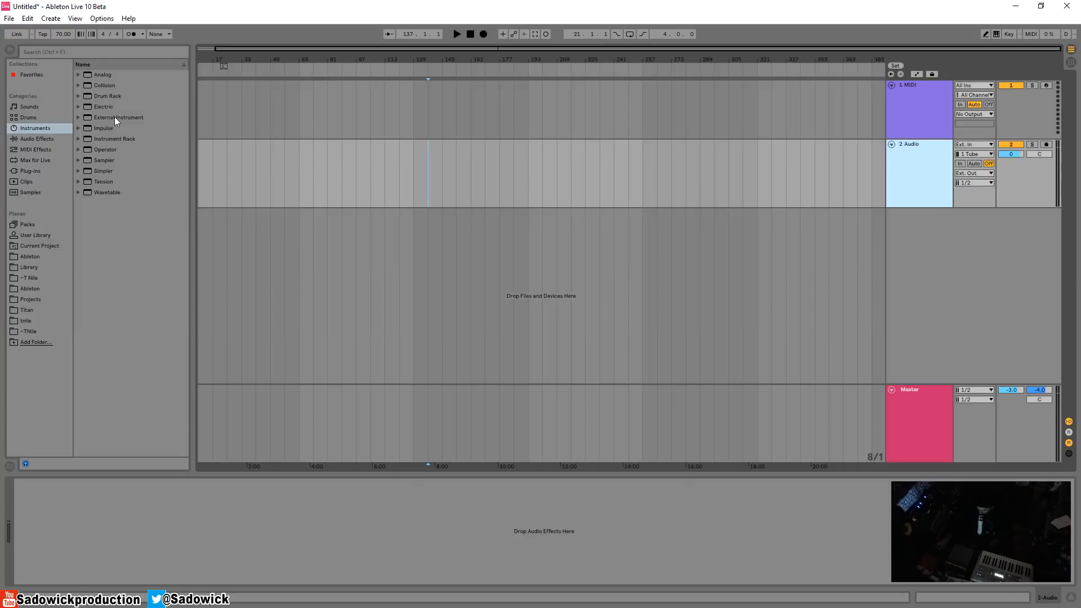
pyautogui.doubleClick(117, 117)
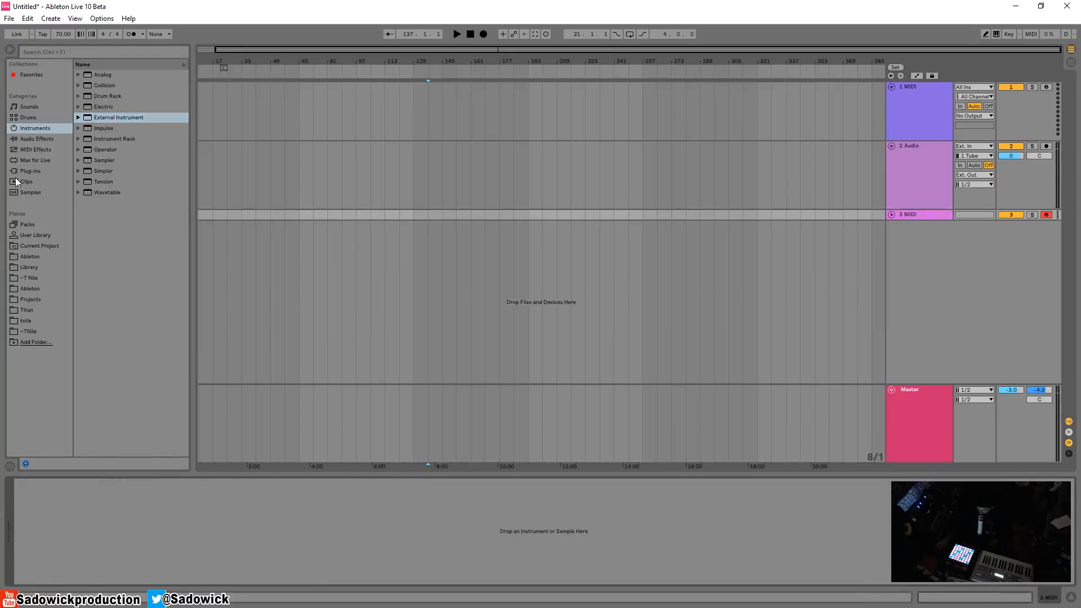
# Step: Load External Audio Effect sending to 5/6 To compressor, returning 11/12, then delete it
pyautogui.click(37, 139)
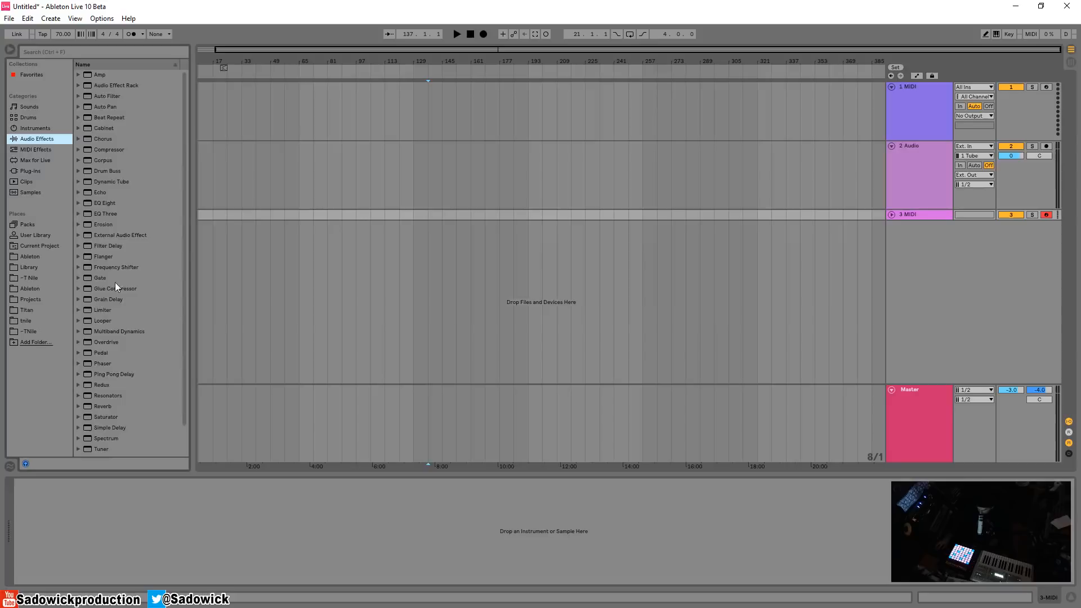
pyautogui.click(119, 234)
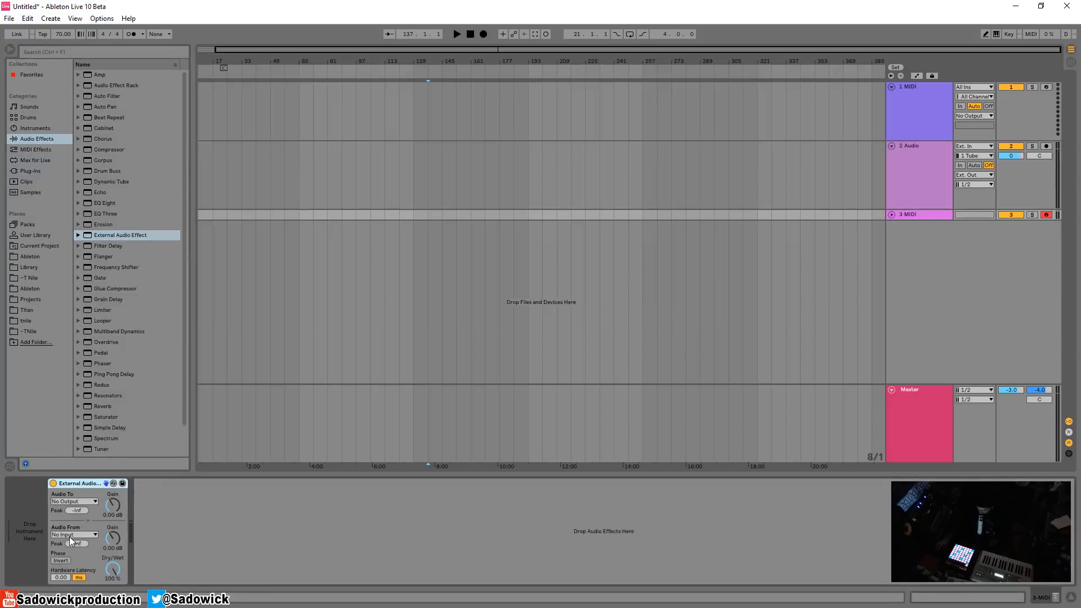
pyautogui.click(73, 535)
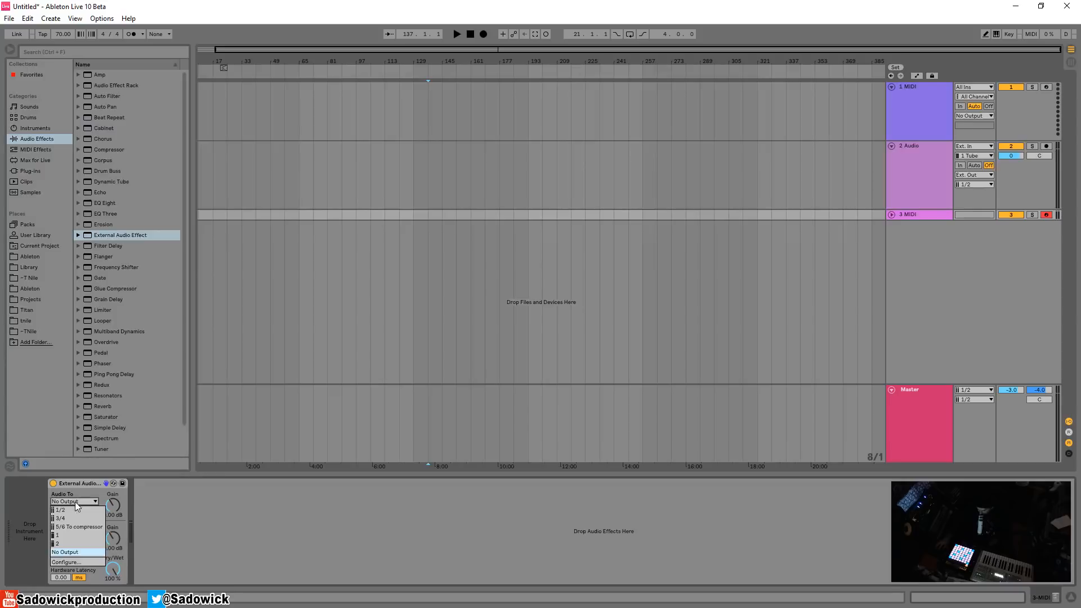
pyautogui.click(78, 526)
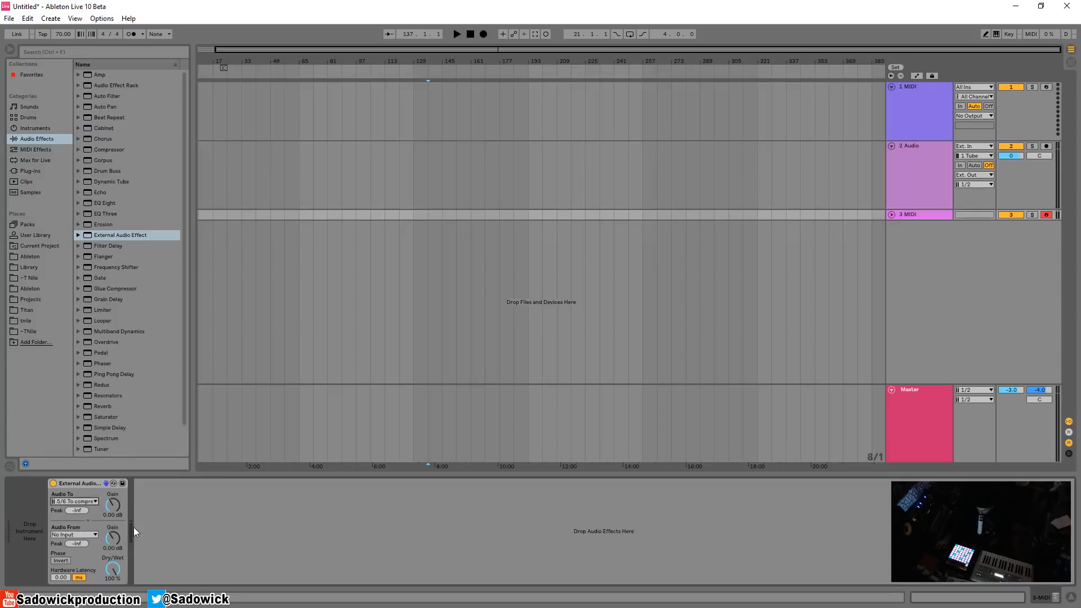
pyautogui.moveTo(76, 563)
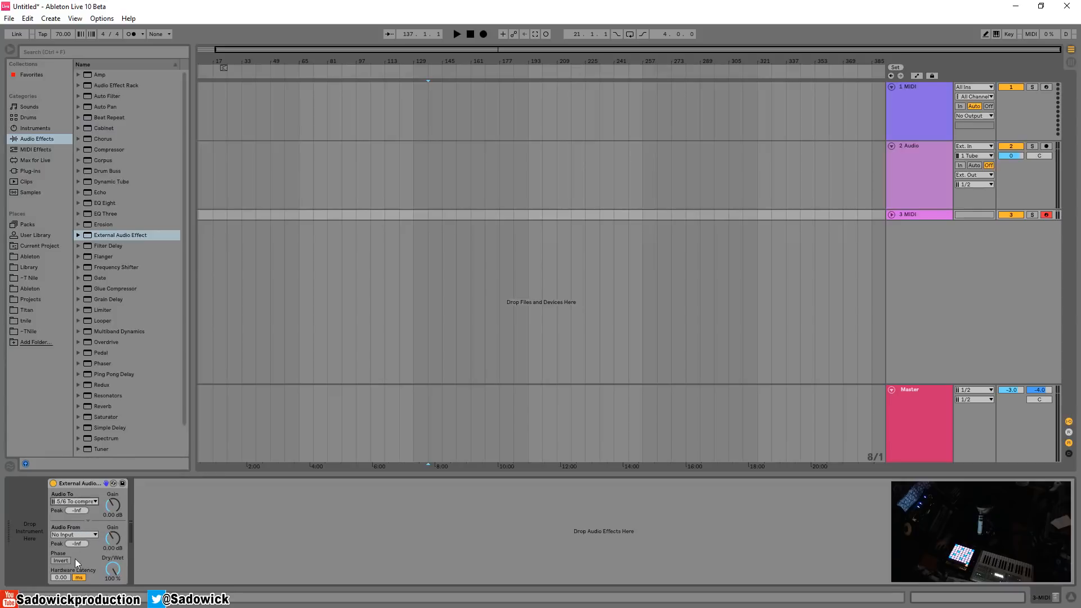
pyautogui.click(74, 534)
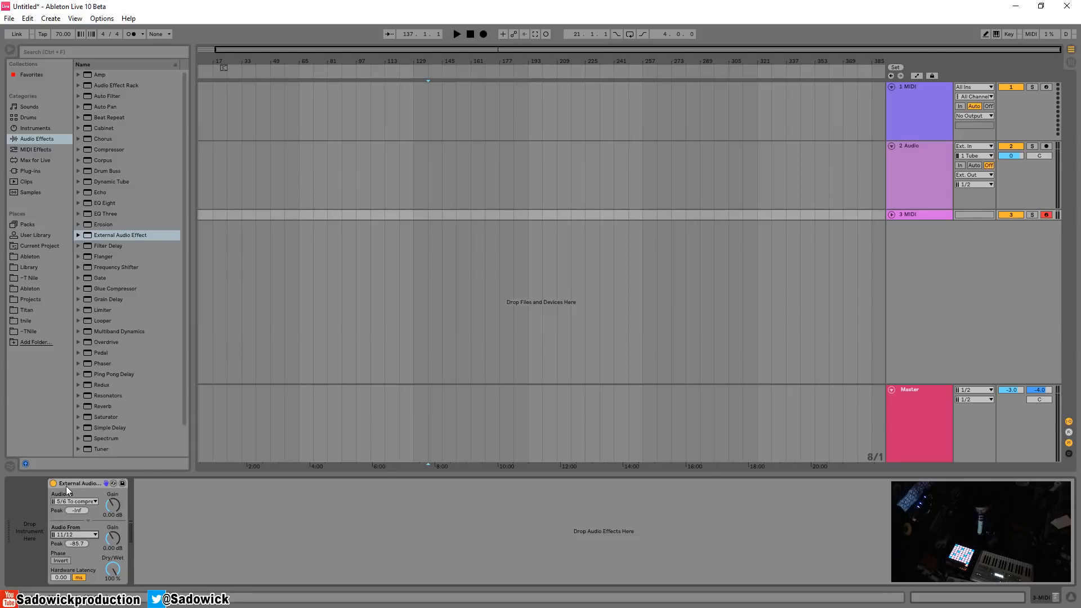
pyautogui.rightClick(78, 483)
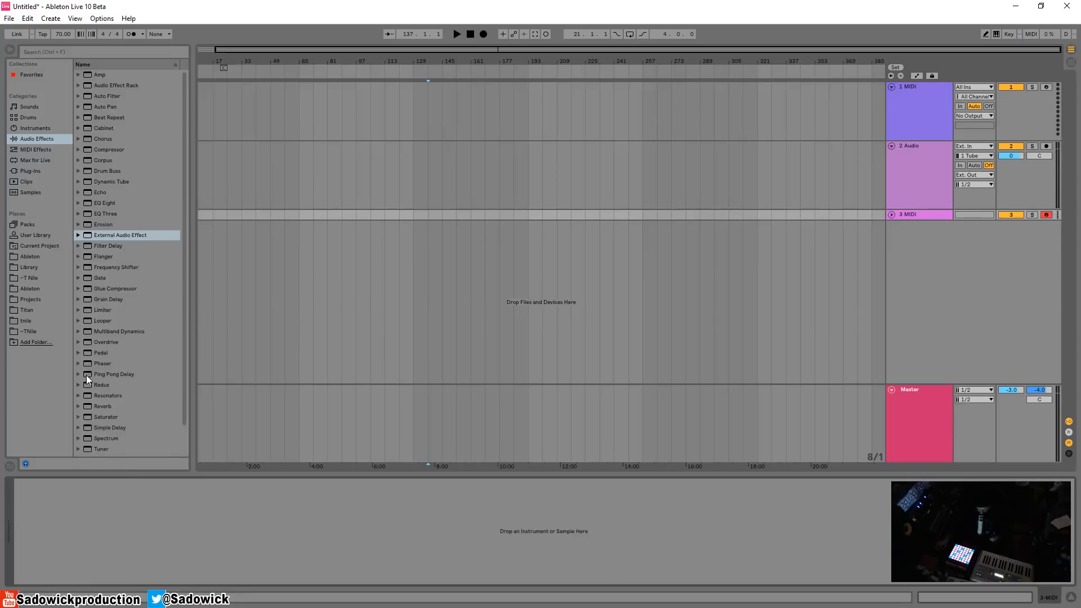
pyautogui.moveTo(118, 359)
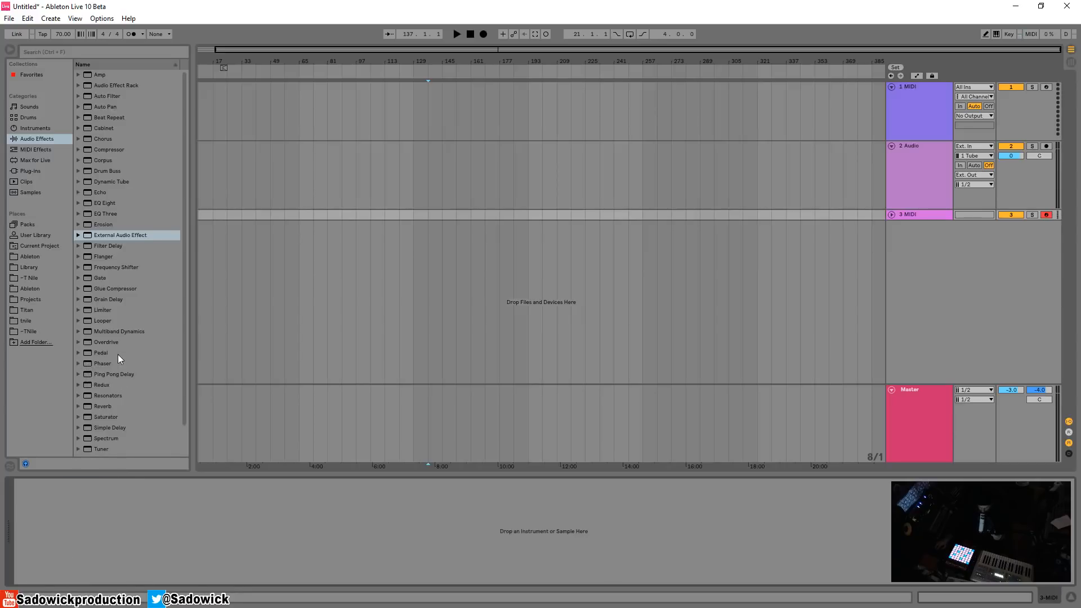
pyautogui.moveTo(44, 401)
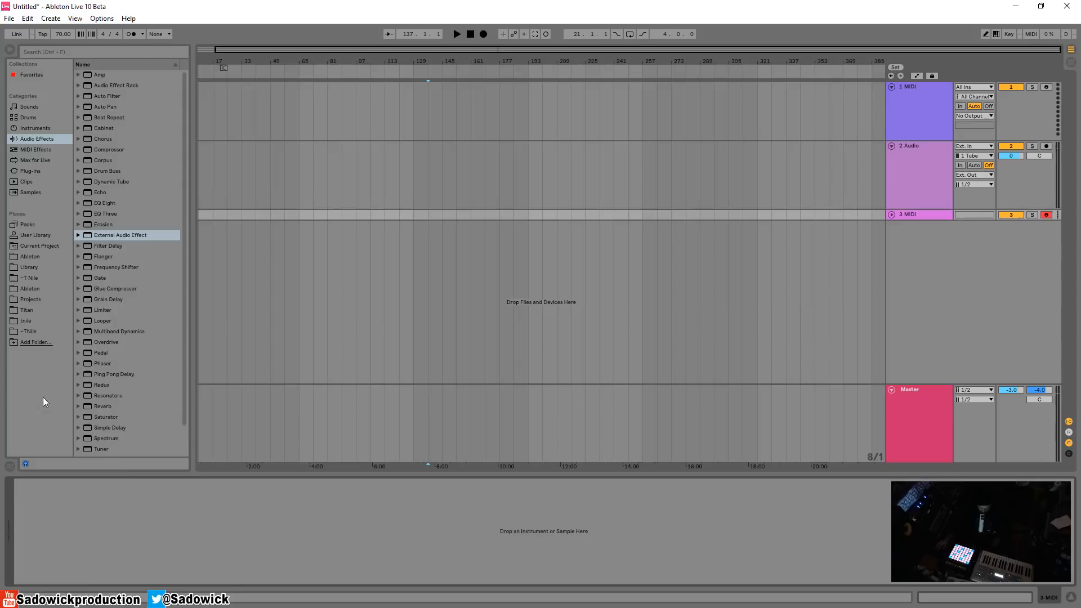